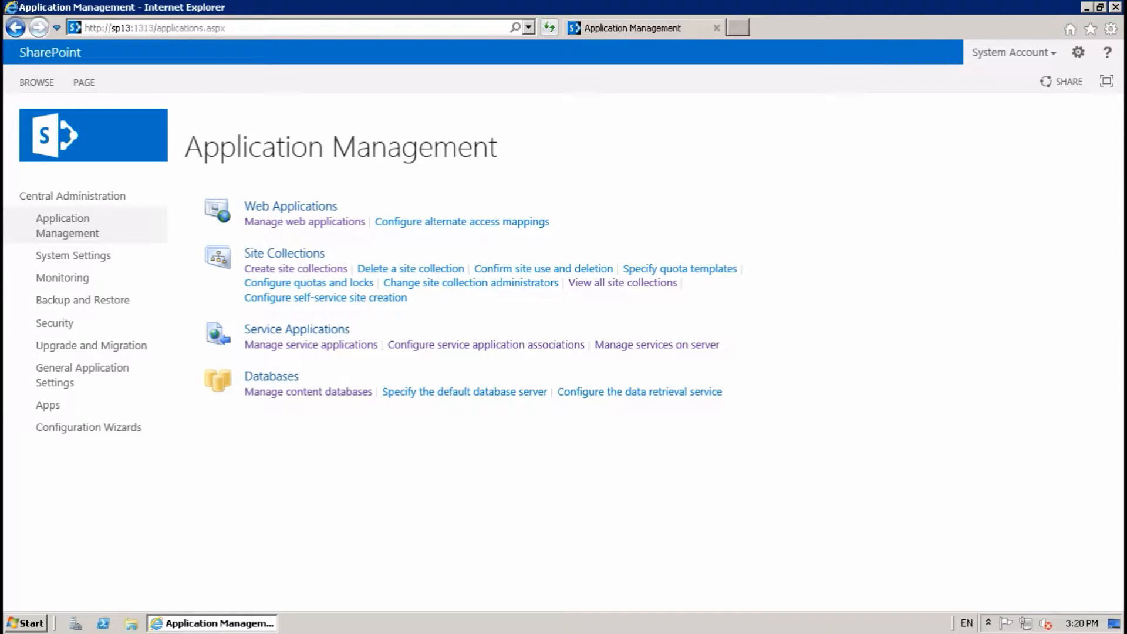
{"action": "mouse_move", "coordinate": [78, 237]}
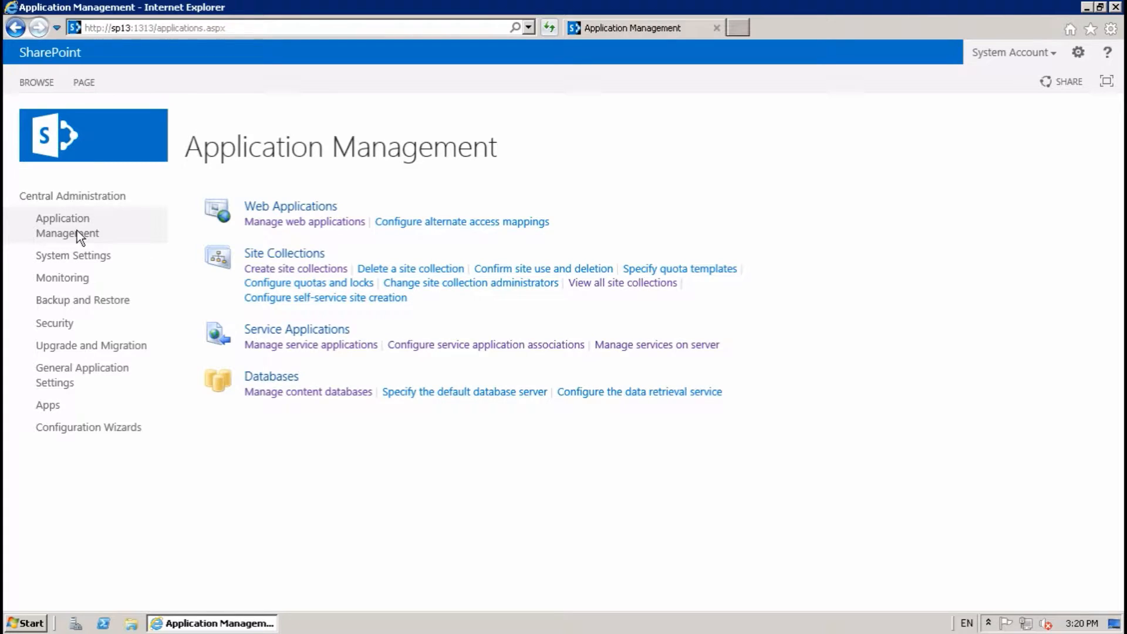
{"action": "mouse_move", "coordinate": [309, 232]}
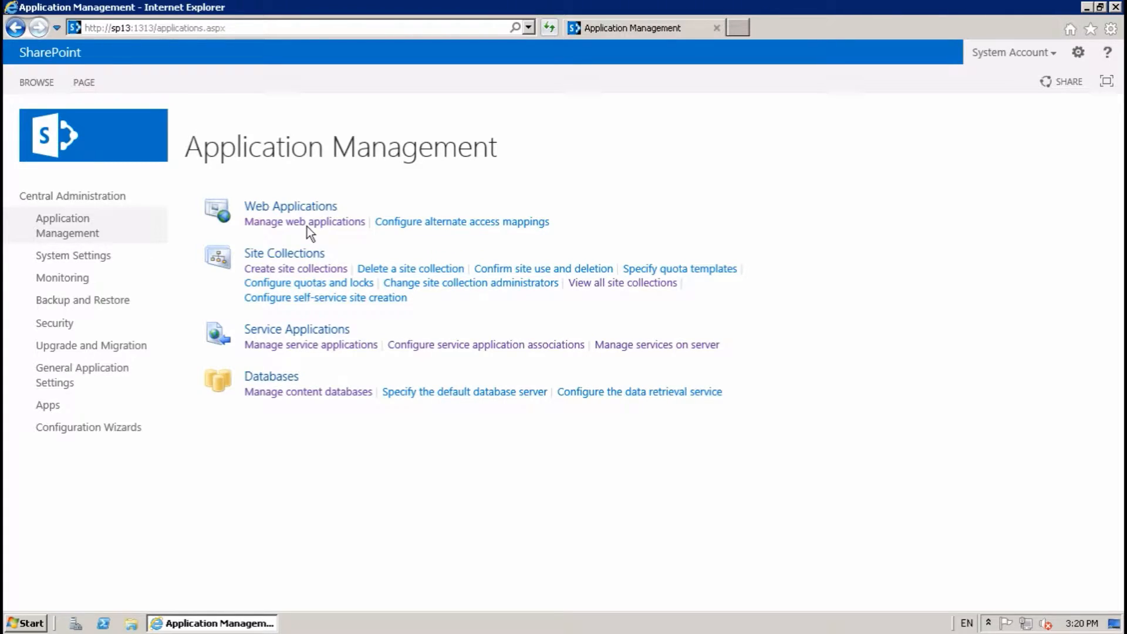
{"action": "mouse_move", "coordinate": [287, 229]}
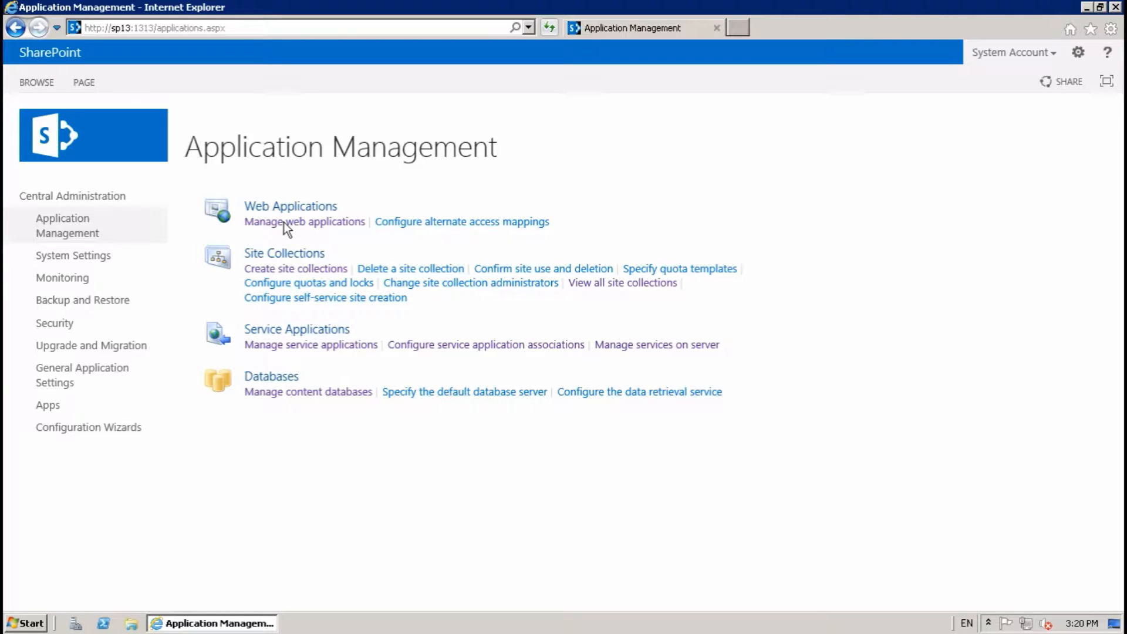
{"action": "mouse_move", "coordinate": [614, 289]}
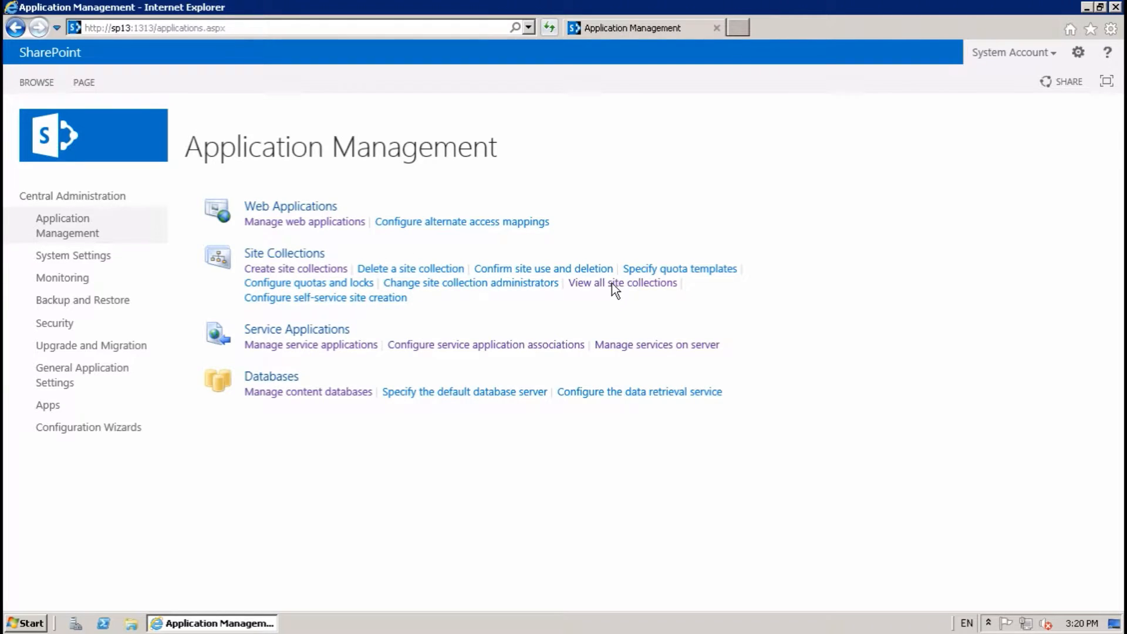
- Review the existing site collections and the site collection creation form, then return to Application Management
{"action": "left_click", "coordinate": [622, 283]}
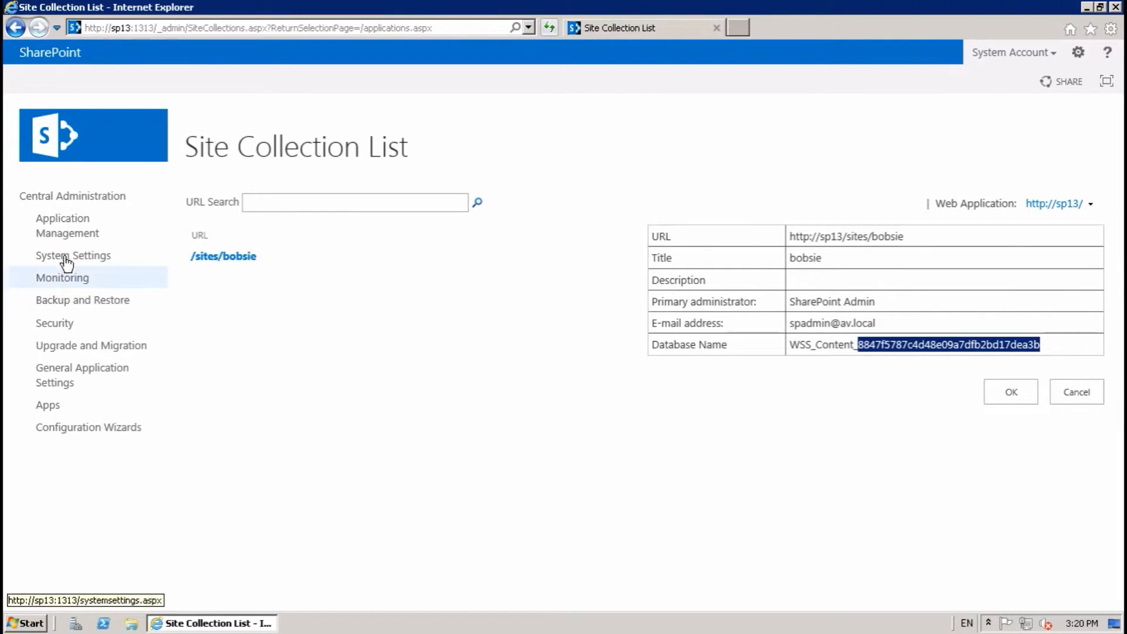
{"action": "left_click", "coordinate": [65, 225]}
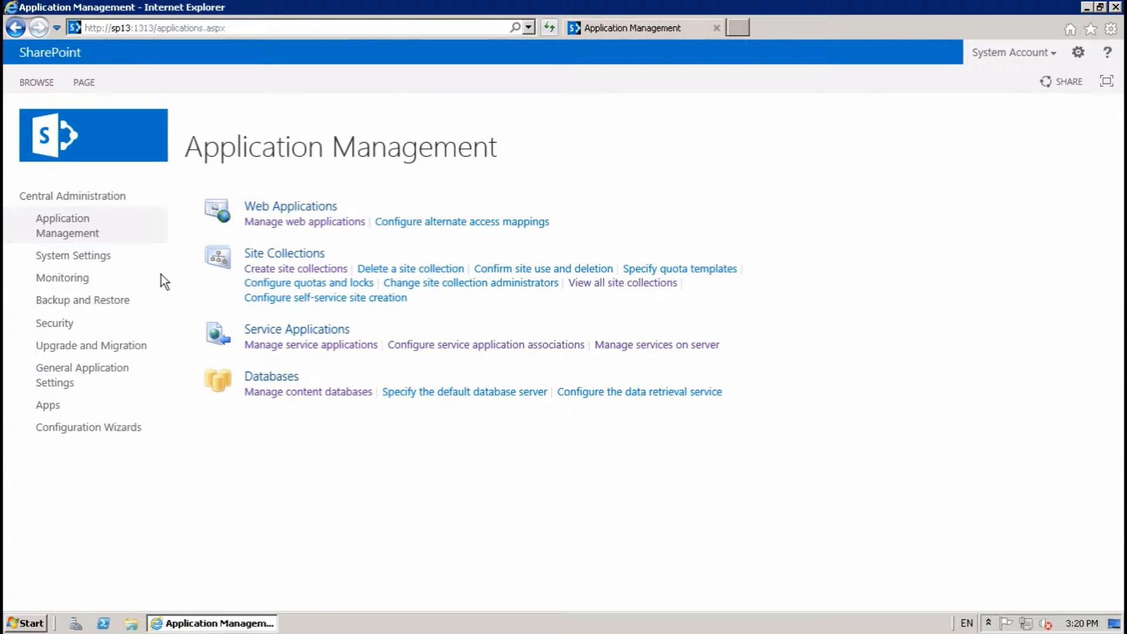
{"action": "mouse_move", "coordinate": [67, 226]}
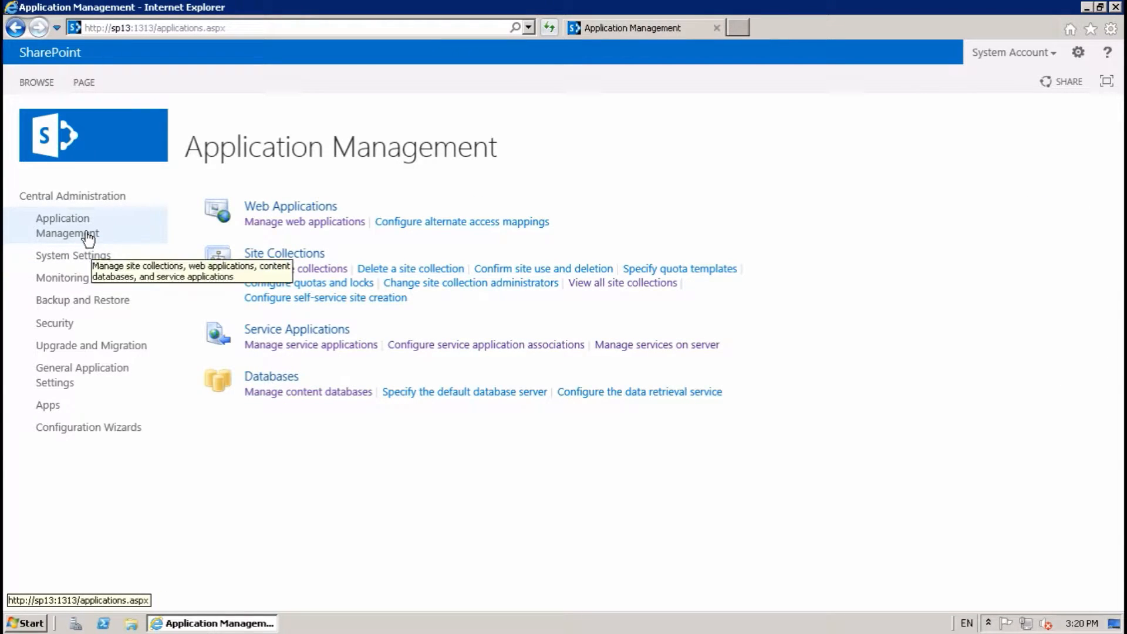
{"action": "mouse_move", "coordinate": [294, 268]}
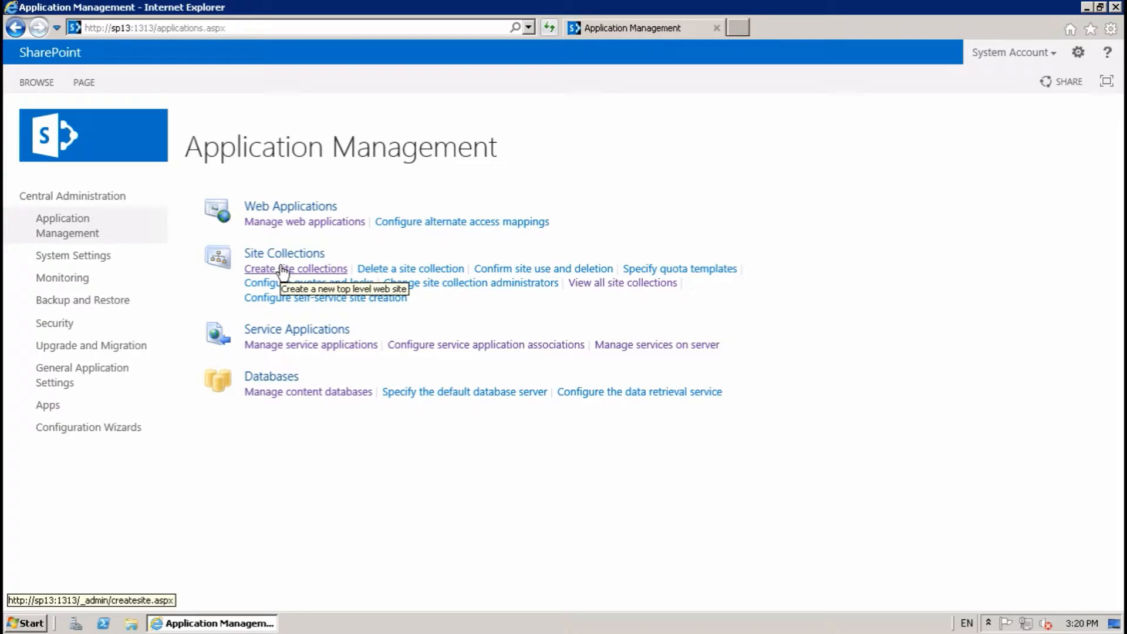
{"action": "left_click", "coordinate": [295, 268]}
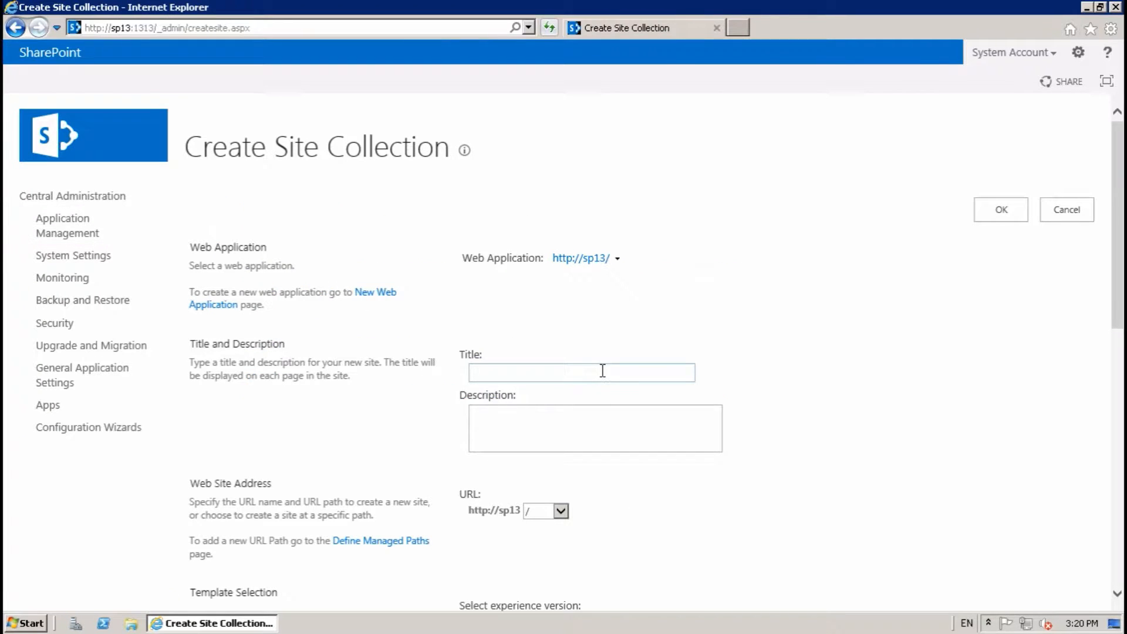
{"action": "mouse_move", "coordinate": [254, 388]}
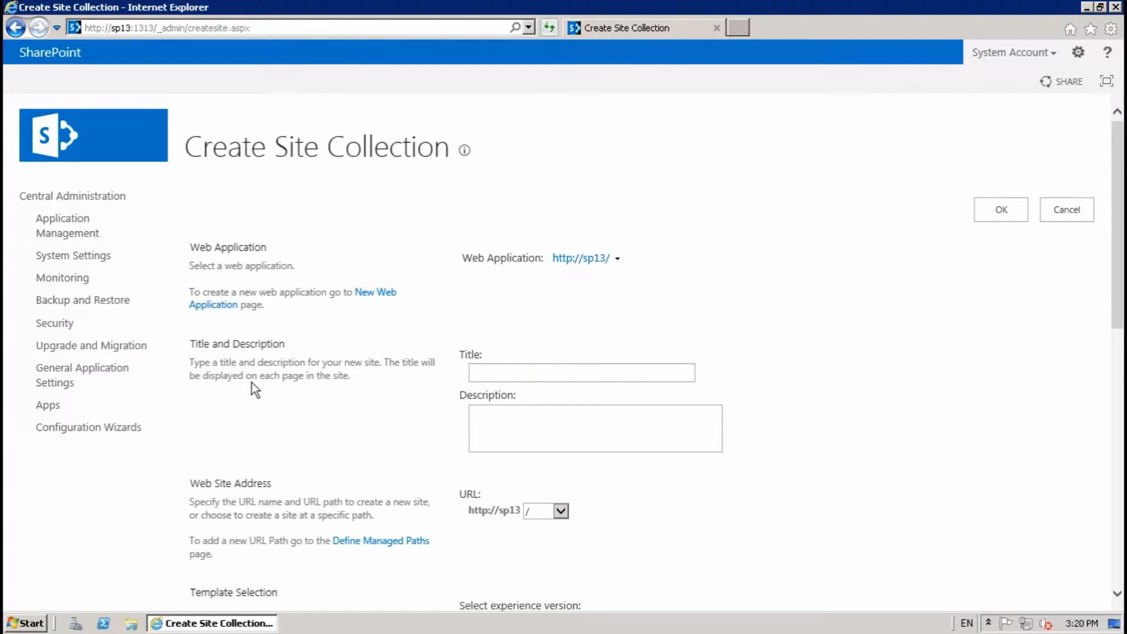
{"action": "left_click", "coordinate": [67, 226]}
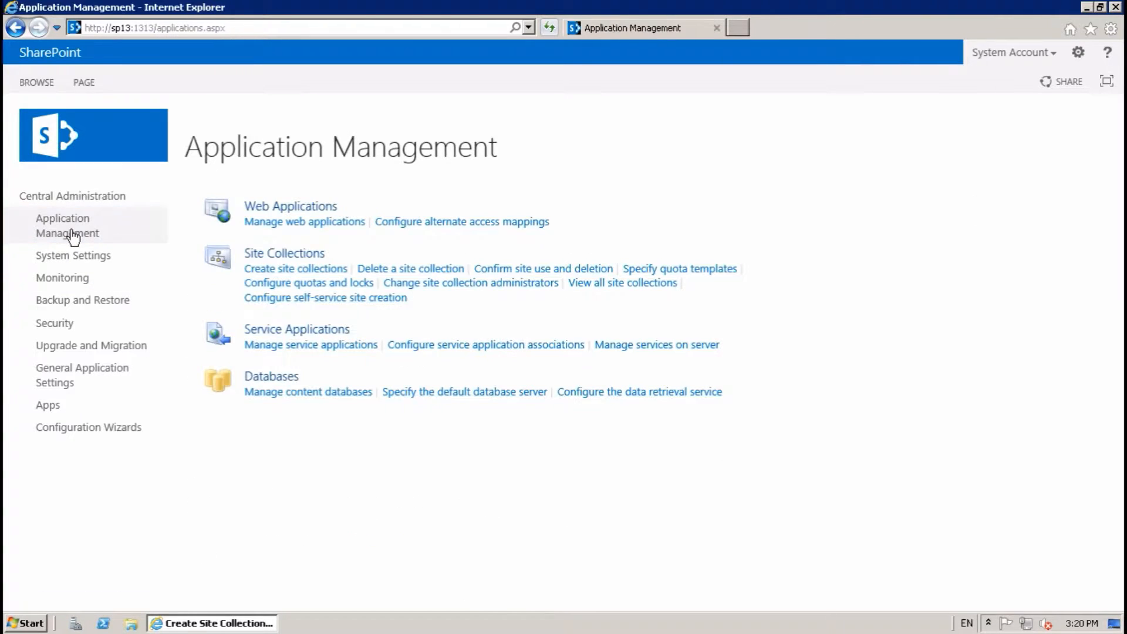
- Add content database WSS_Content_Demo1 to the SharePoint - 80 web application
{"action": "left_click", "coordinate": [307, 391]}
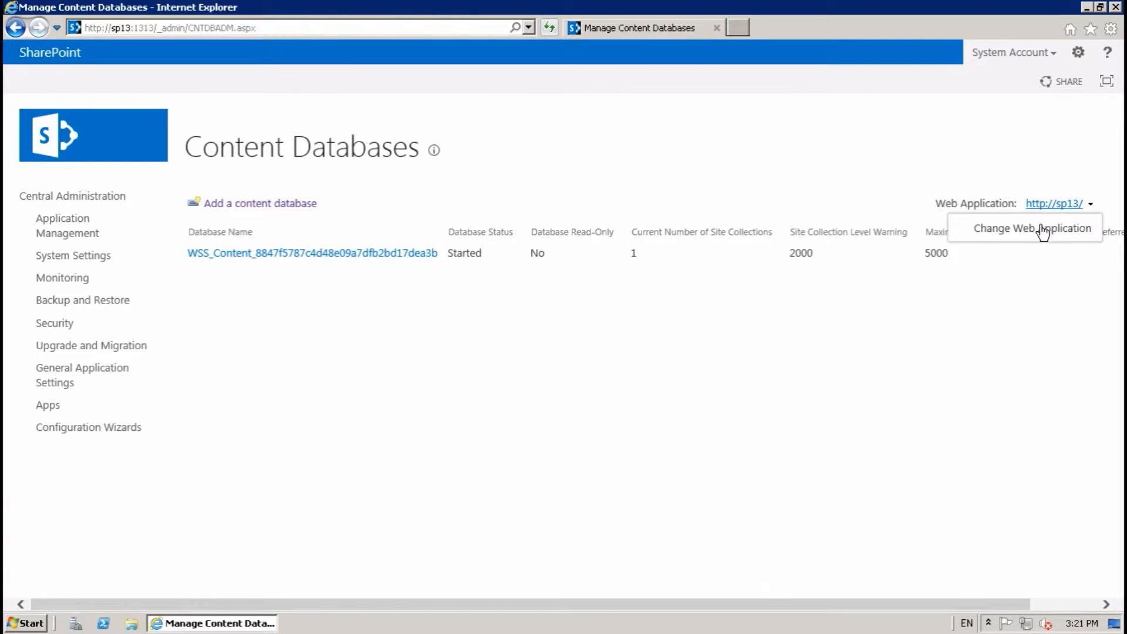
{"action": "left_click", "coordinate": [1031, 228]}
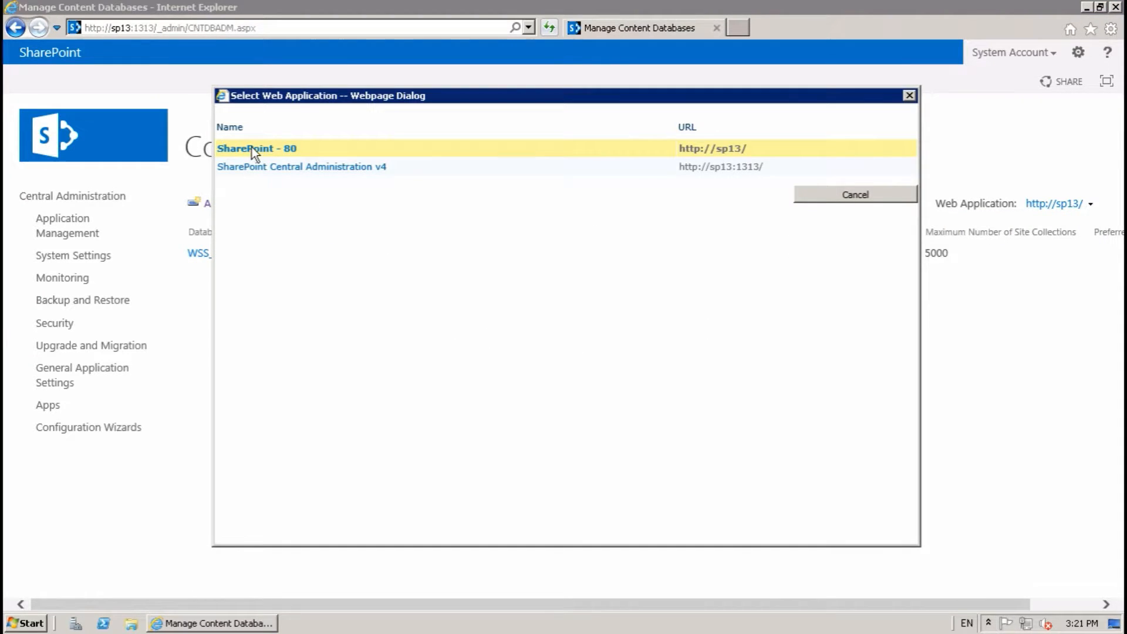
{"action": "left_click", "coordinate": [256, 147]}
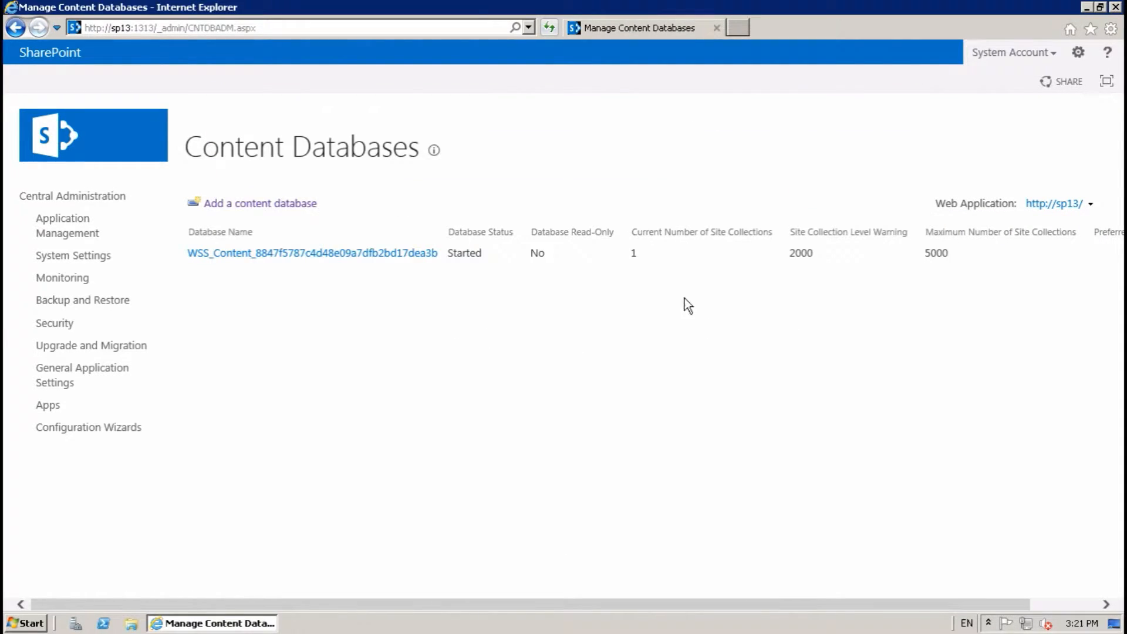
{"action": "left_click", "coordinate": [258, 203]}
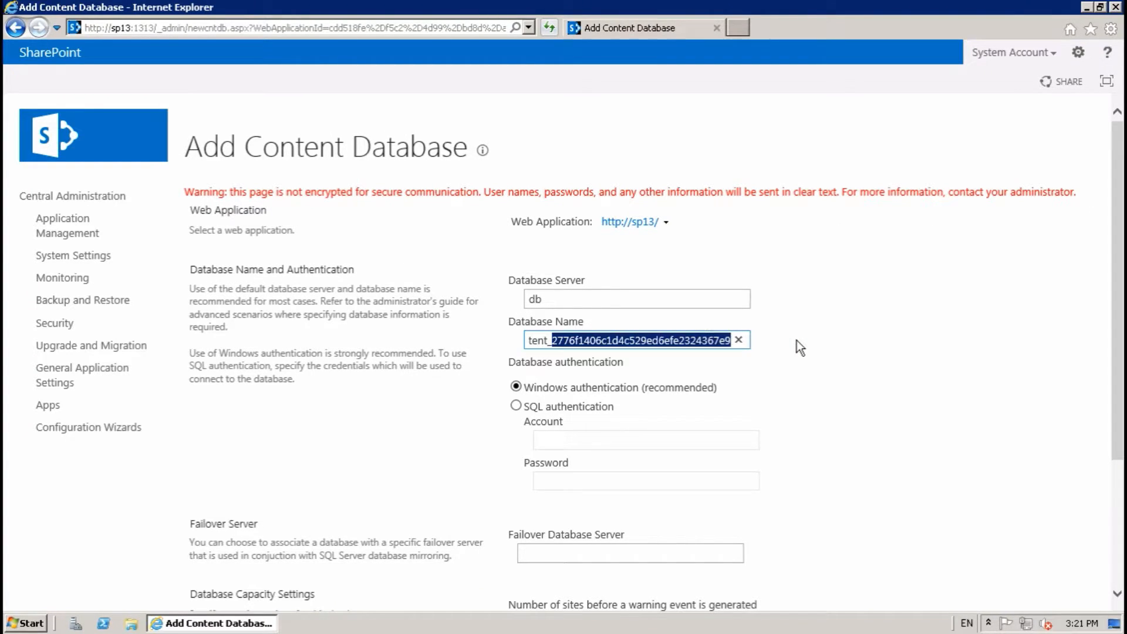
{"action": "type", "text": "WSS_Content_Demo1"}
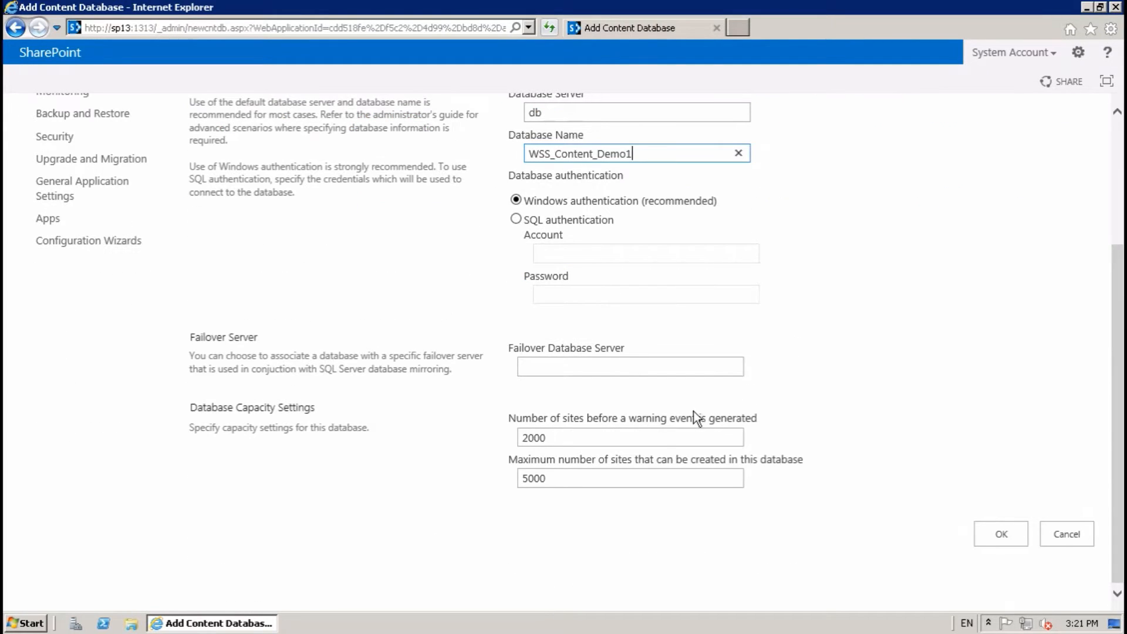
{"action": "left_click", "coordinate": [1000, 532]}
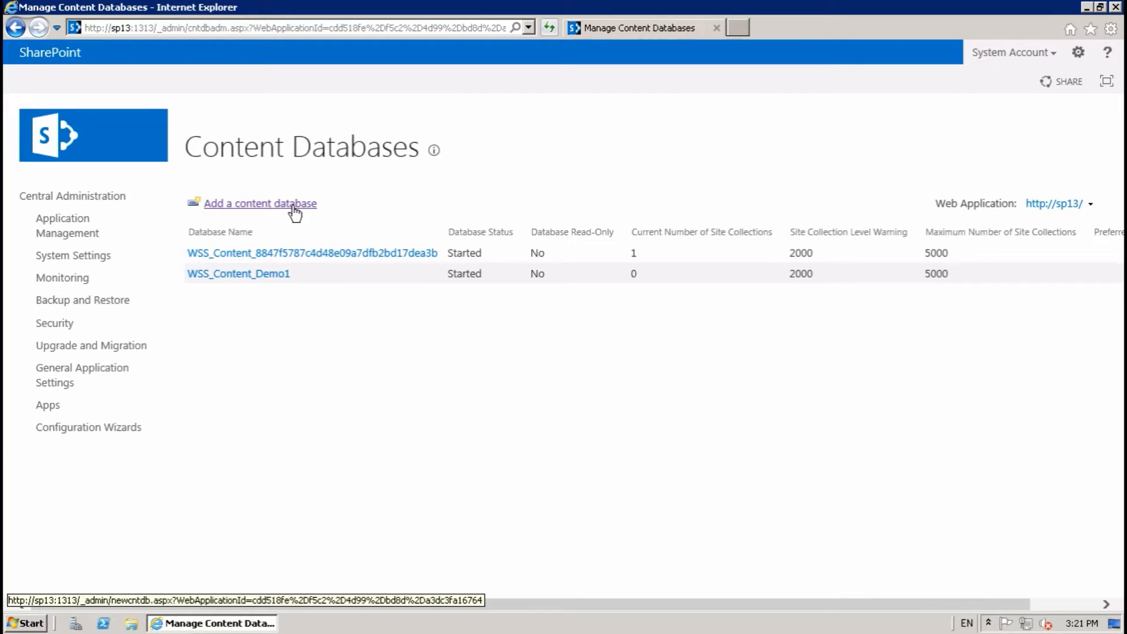
- Add another content database named WSS_Content_Demo2 to the same web application
{"action": "left_click", "coordinate": [259, 203]}
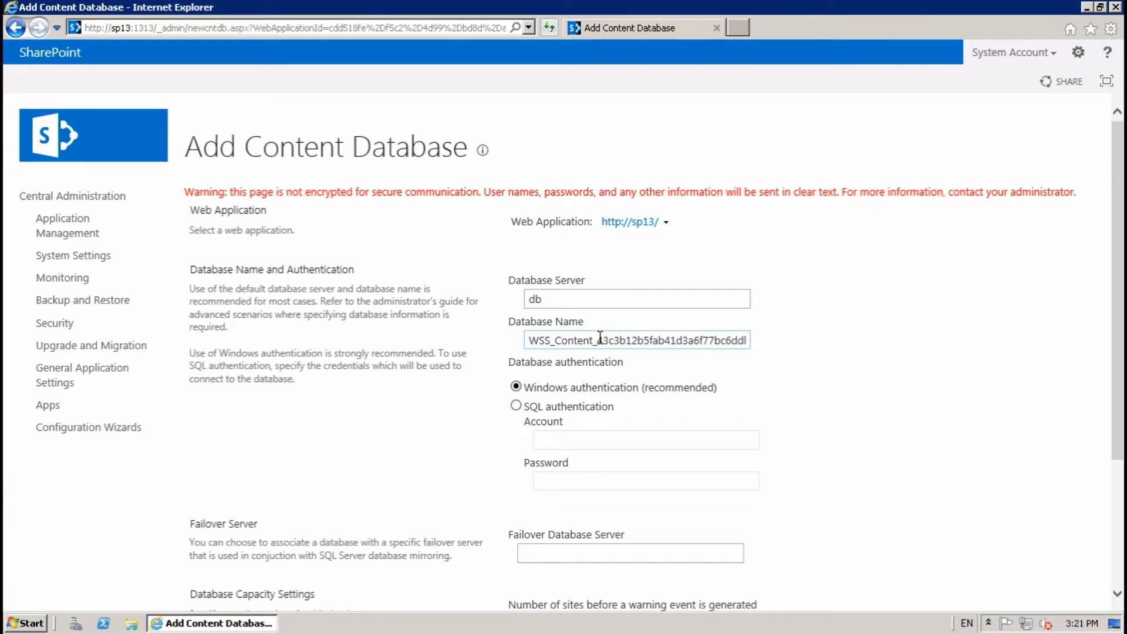
{"action": "type", "text": "WSS_Content_De"}
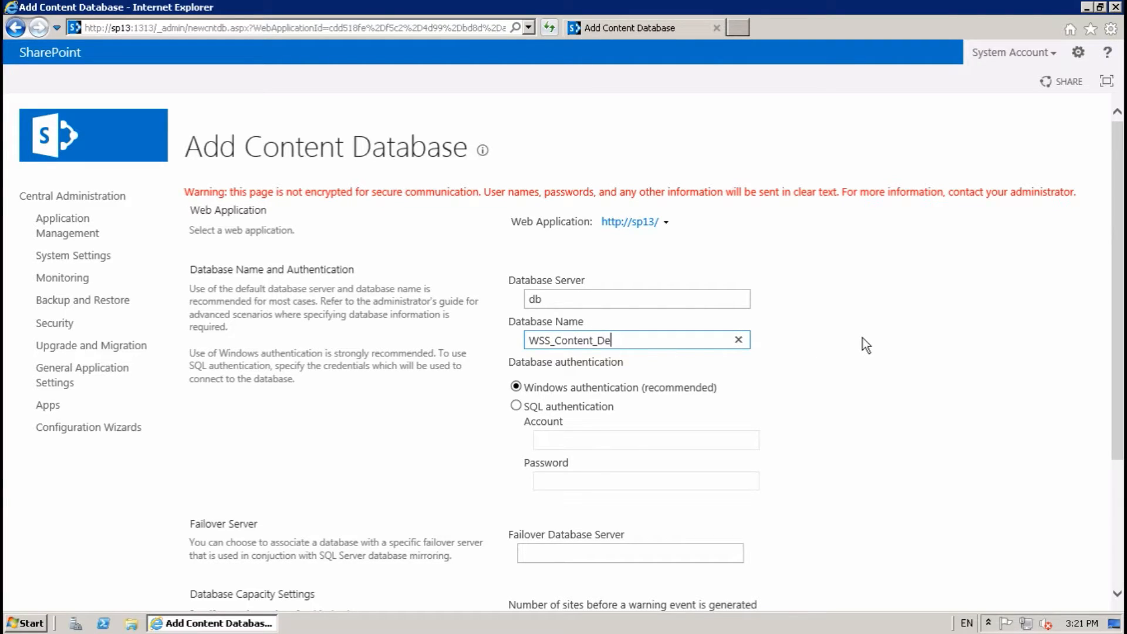
{"action": "type", "text": "mo2"}
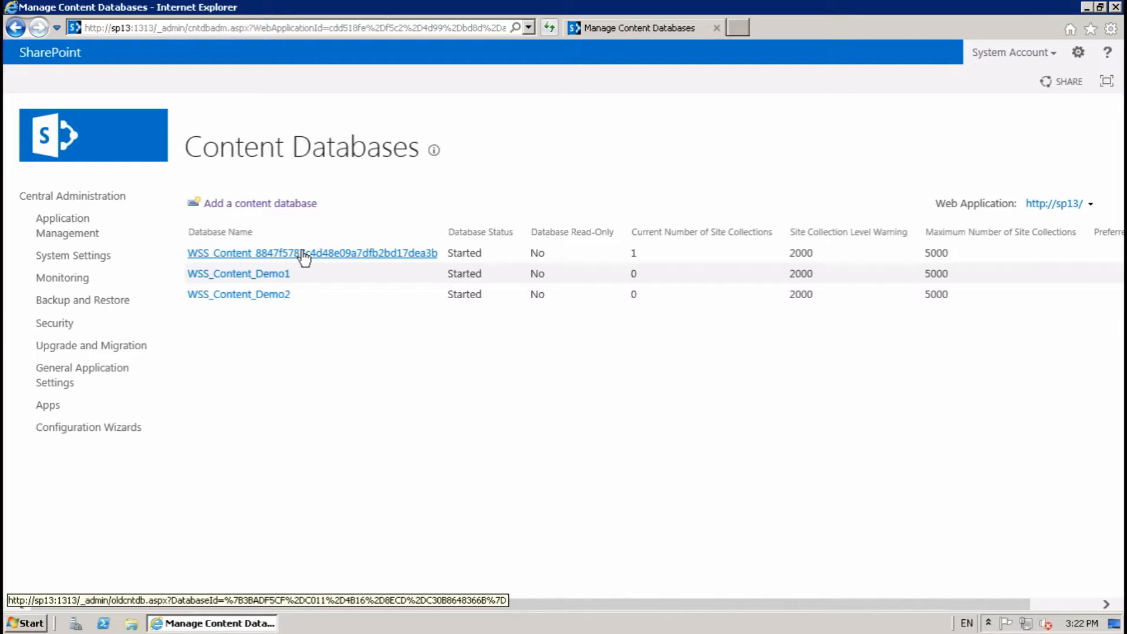
{"action": "mouse_move", "coordinate": [261, 297]}
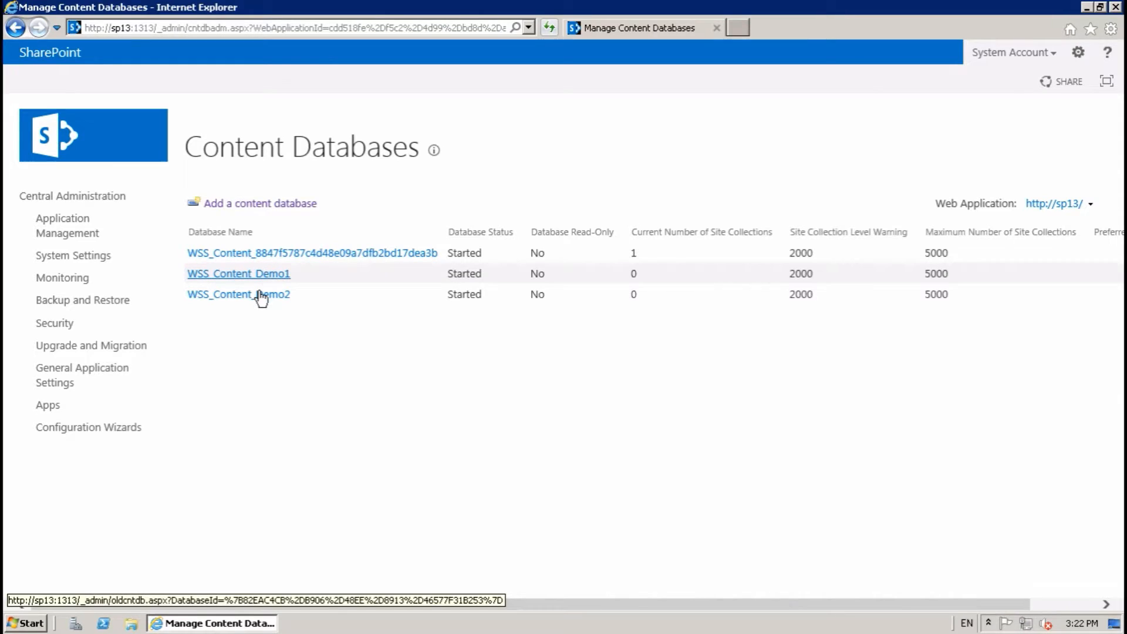
{"action": "mouse_move", "coordinate": [406, 319]}
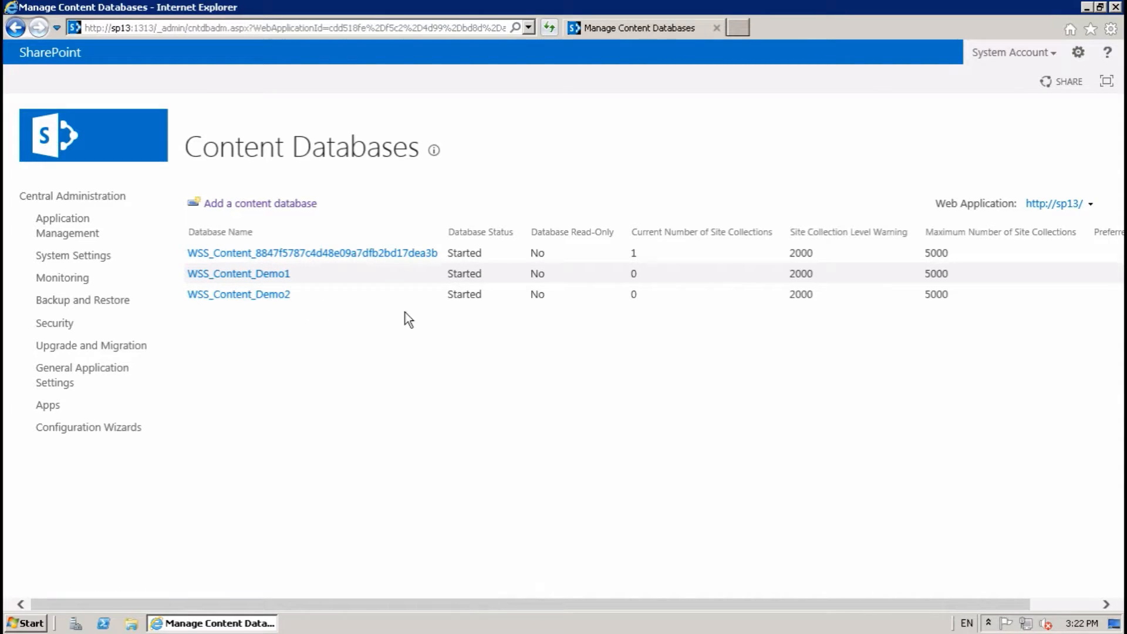
{"action": "mouse_move", "coordinate": [460, 295]}
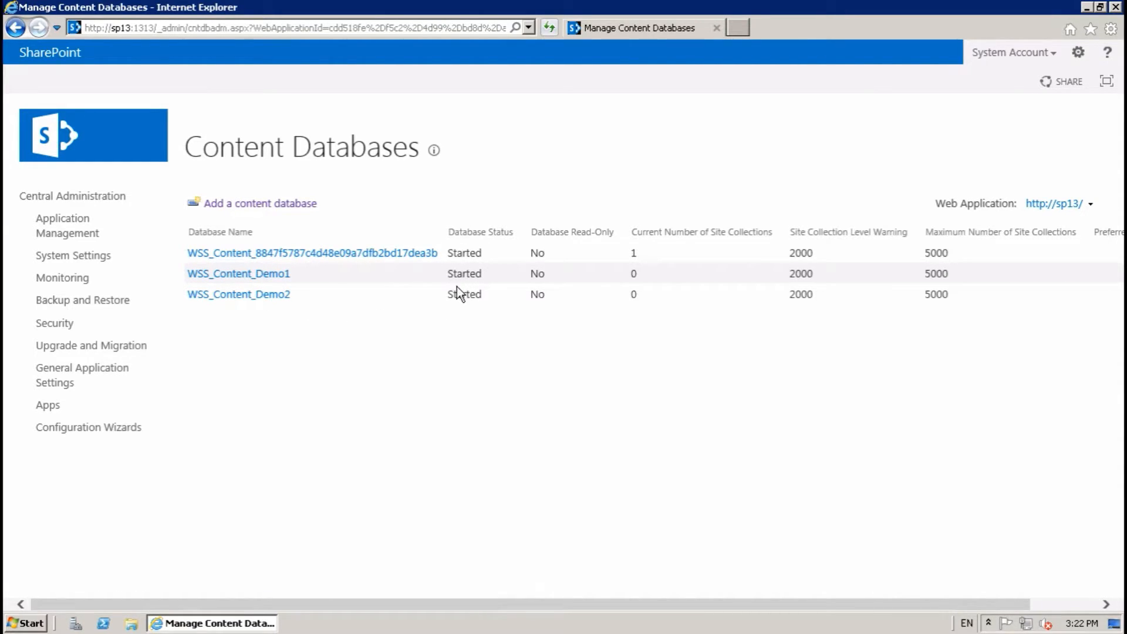
{"action": "mouse_move", "coordinate": [394, 363]}
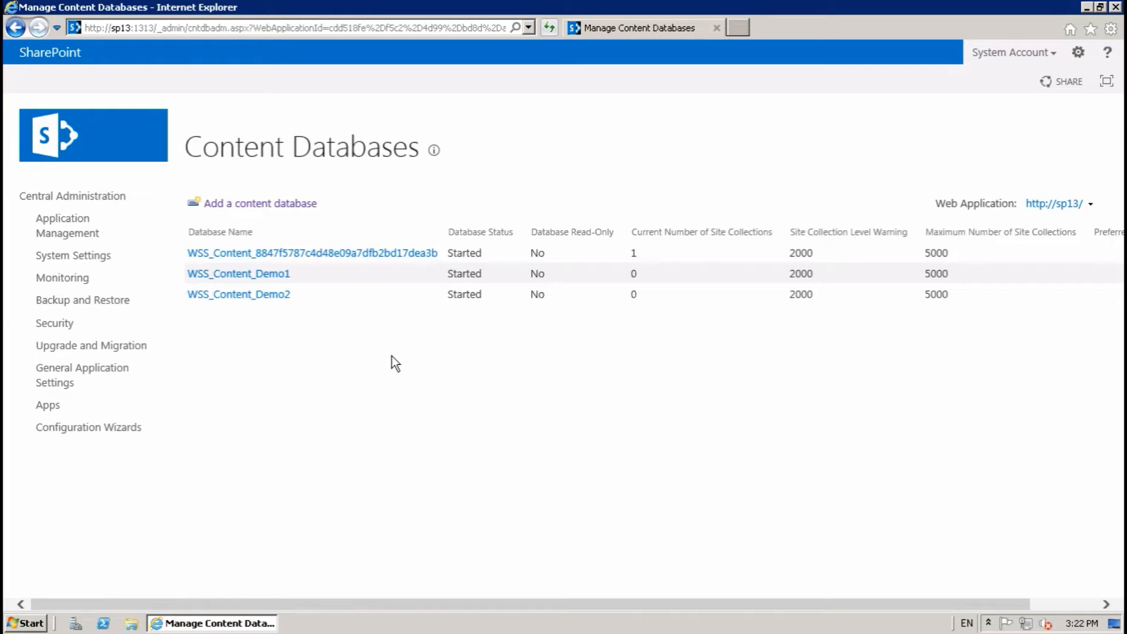
{"action": "mouse_move", "coordinate": [383, 331]}
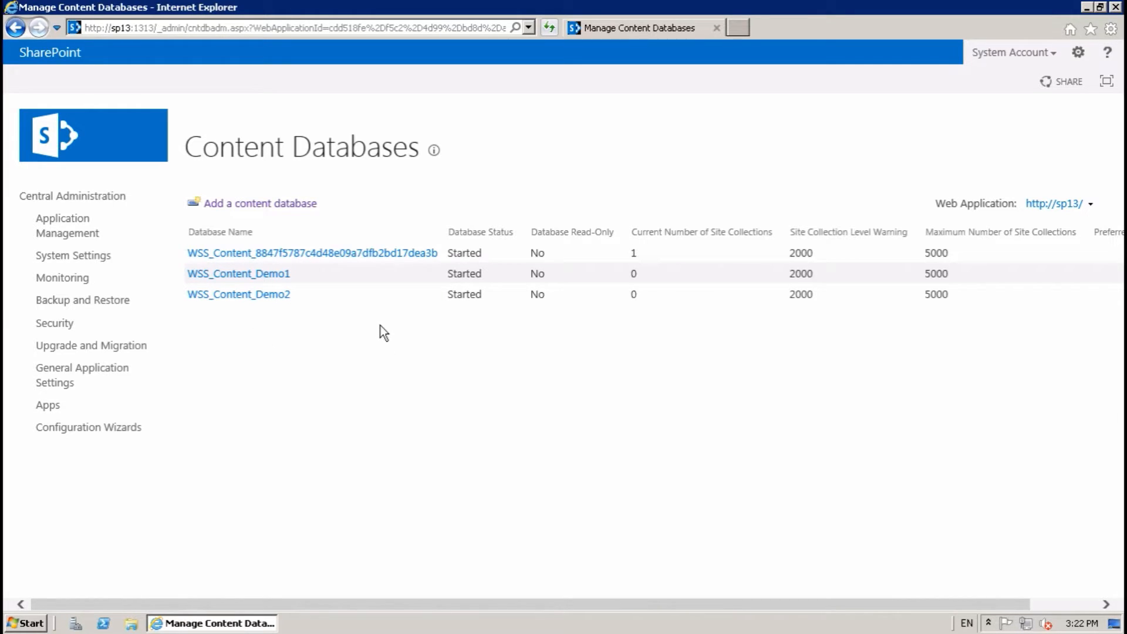
{"action": "mouse_move", "coordinate": [359, 308]}
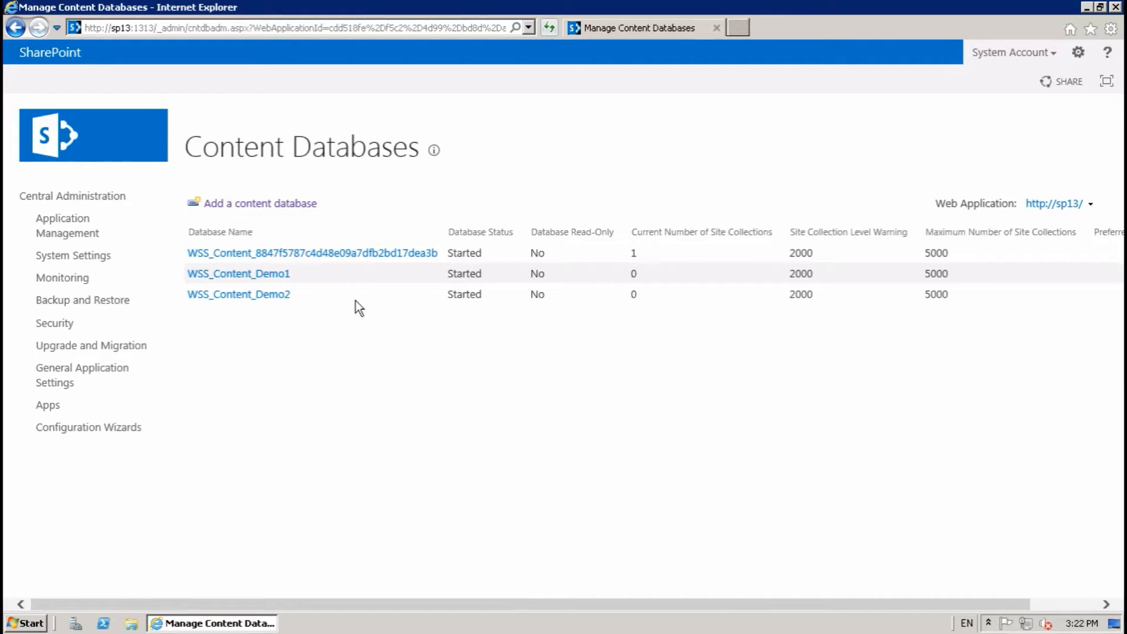
{"action": "mouse_move", "coordinate": [635, 264]}
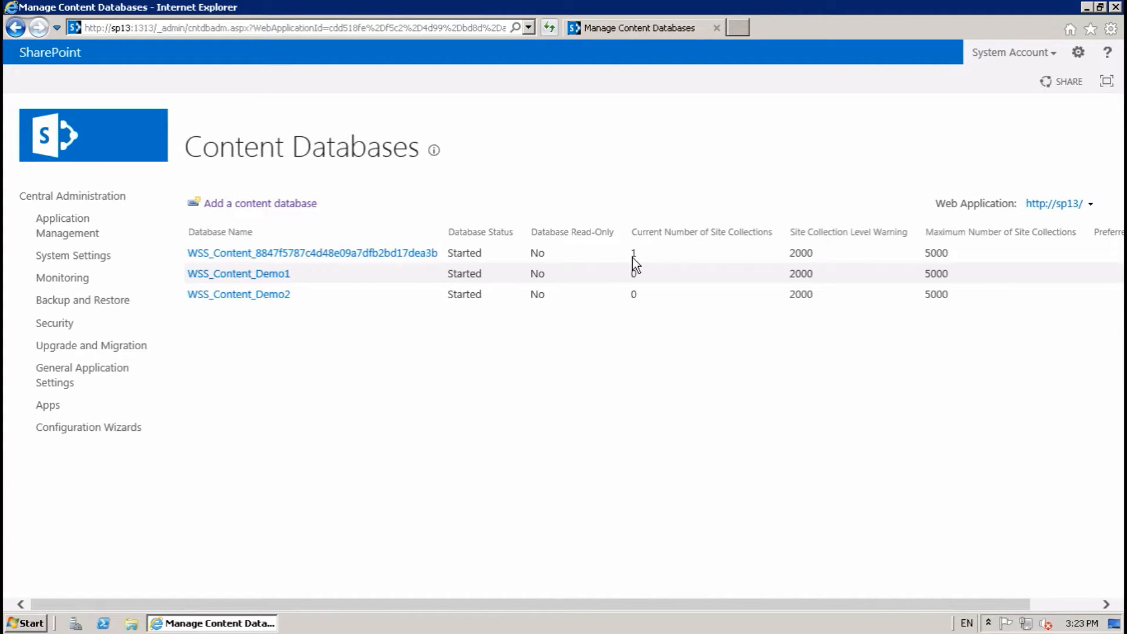
- Set the original content database and WSS_Content_Demo2 to Offline, leaving WSS_Content_Demo1 Started
{"action": "left_click", "coordinate": [311, 253]}
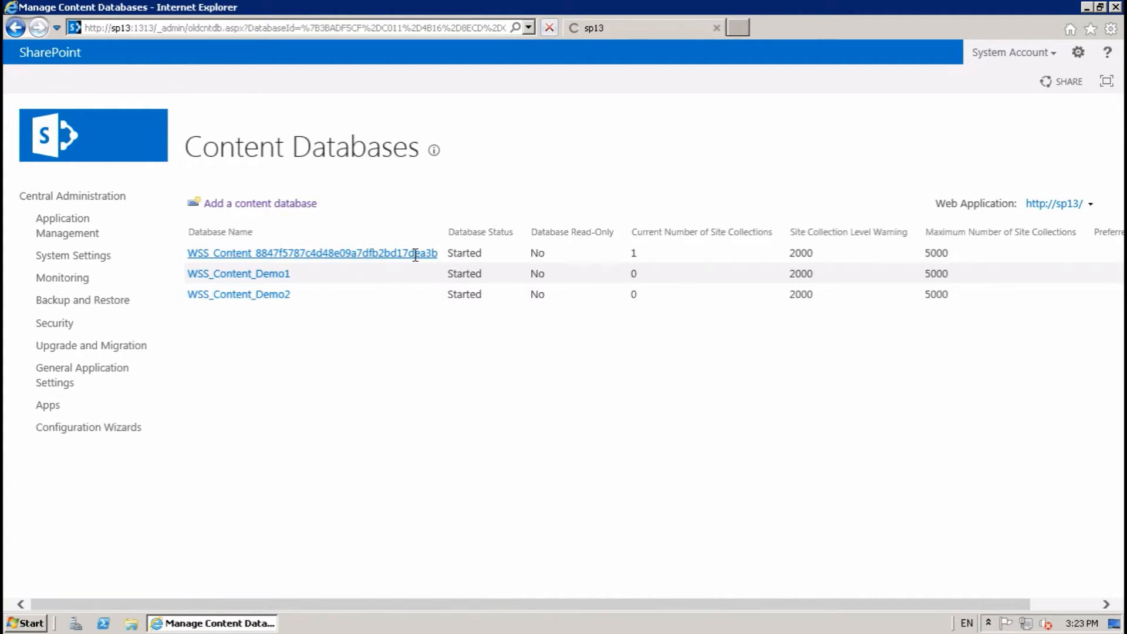
{"action": "left_click", "coordinate": [311, 252]}
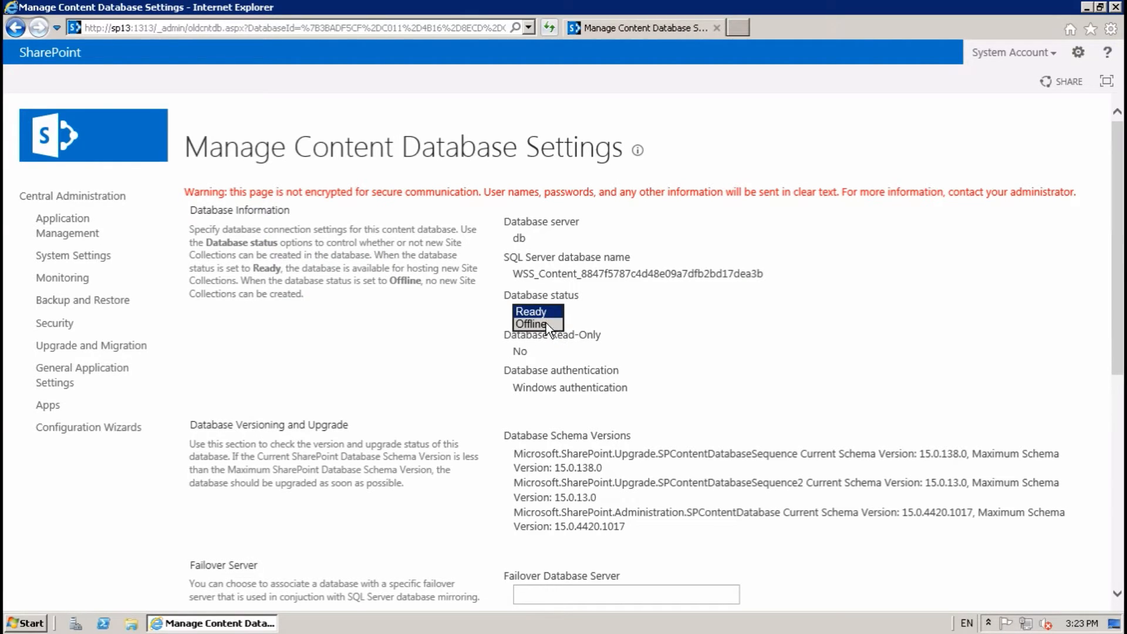
{"action": "left_click", "coordinate": [531, 324]}
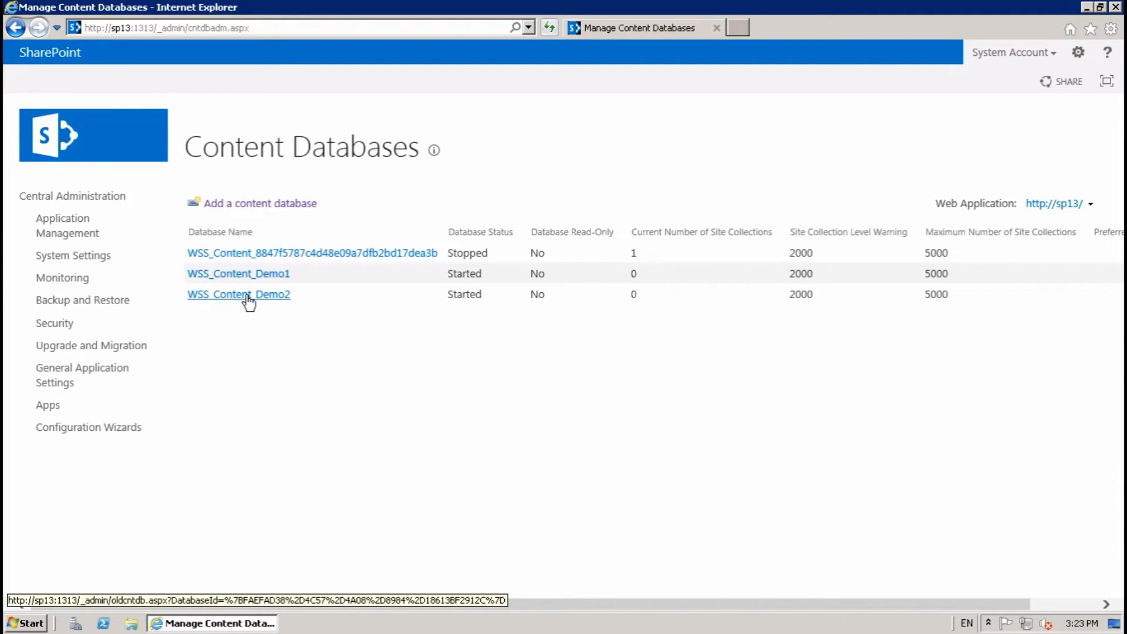
{"action": "left_click", "coordinate": [238, 293]}
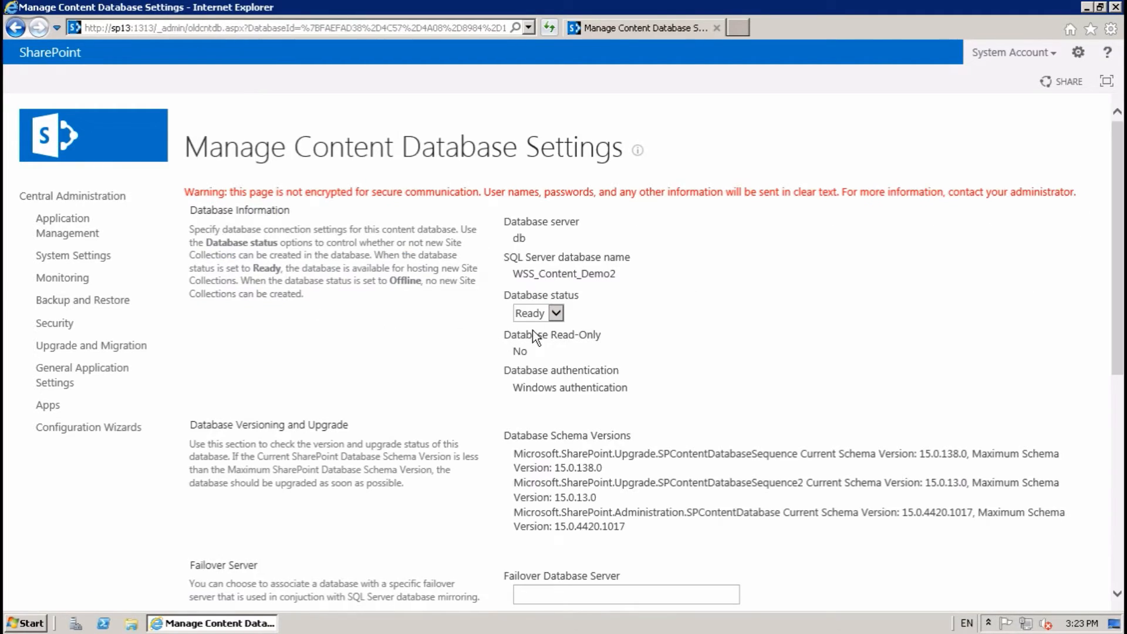
{"action": "left_click", "coordinate": [535, 312]}
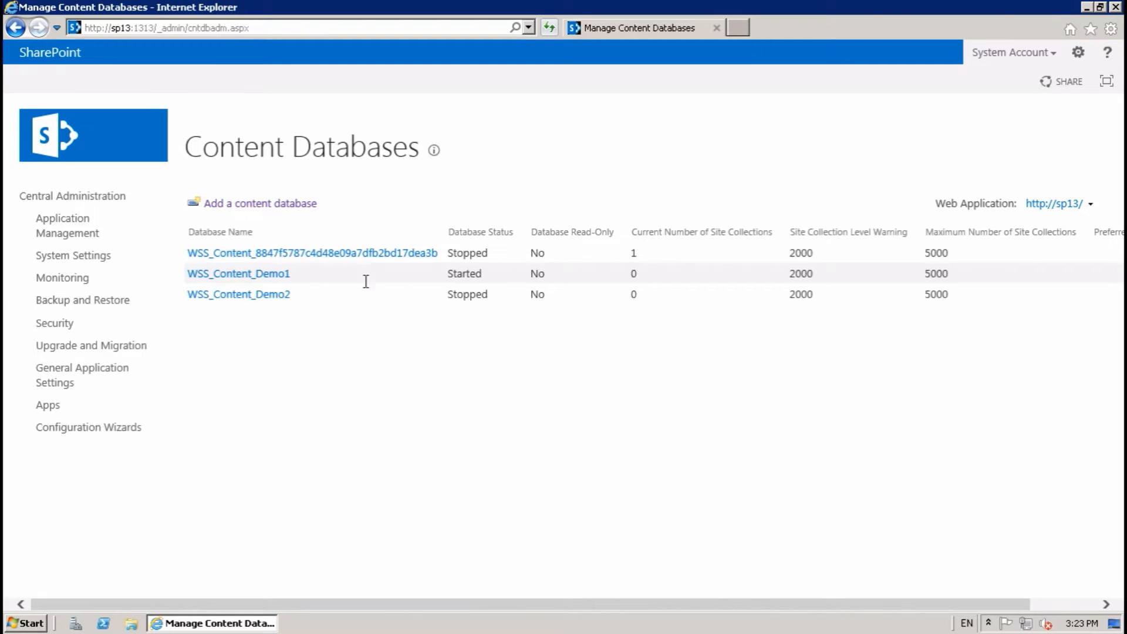
{"action": "mouse_move", "coordinate": [473, 280]}
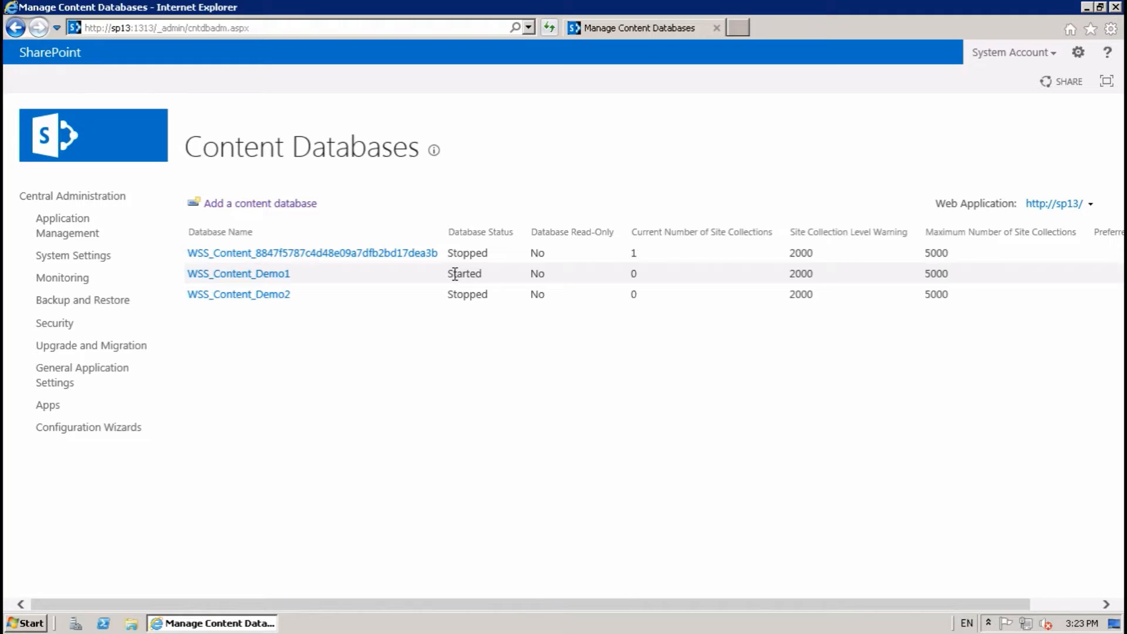
{"action": "mouse_move", "coordinate": [129, 242]}
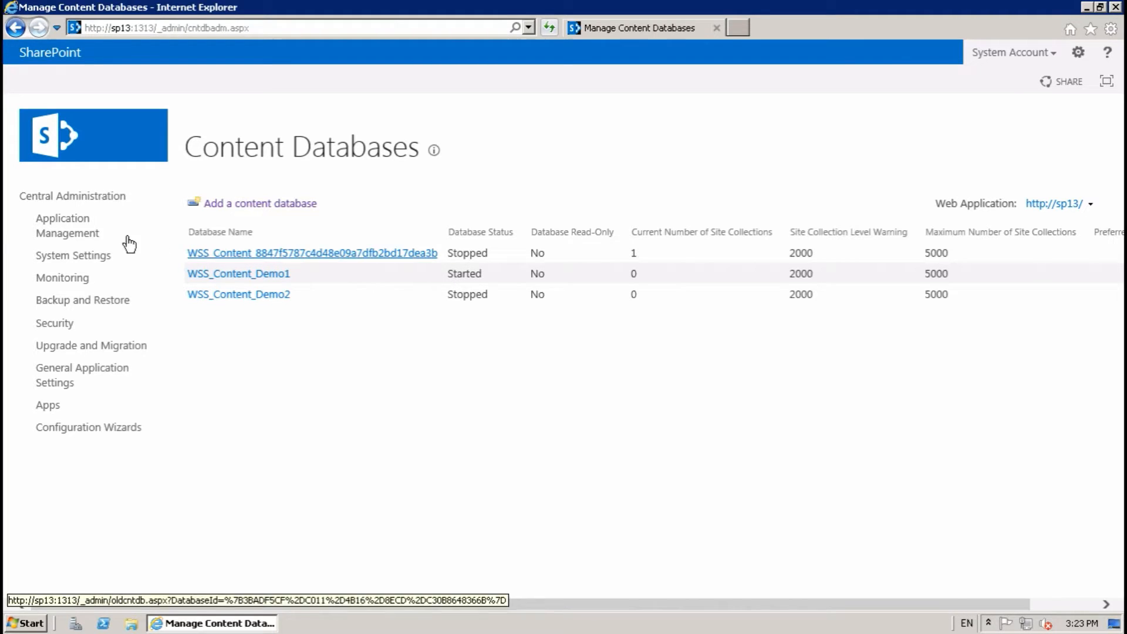
- Create Team Site collection Demo1 at /sites/demo1 with administrator spadmin
{"action": "left_click", "coordinate": [67, 226]}
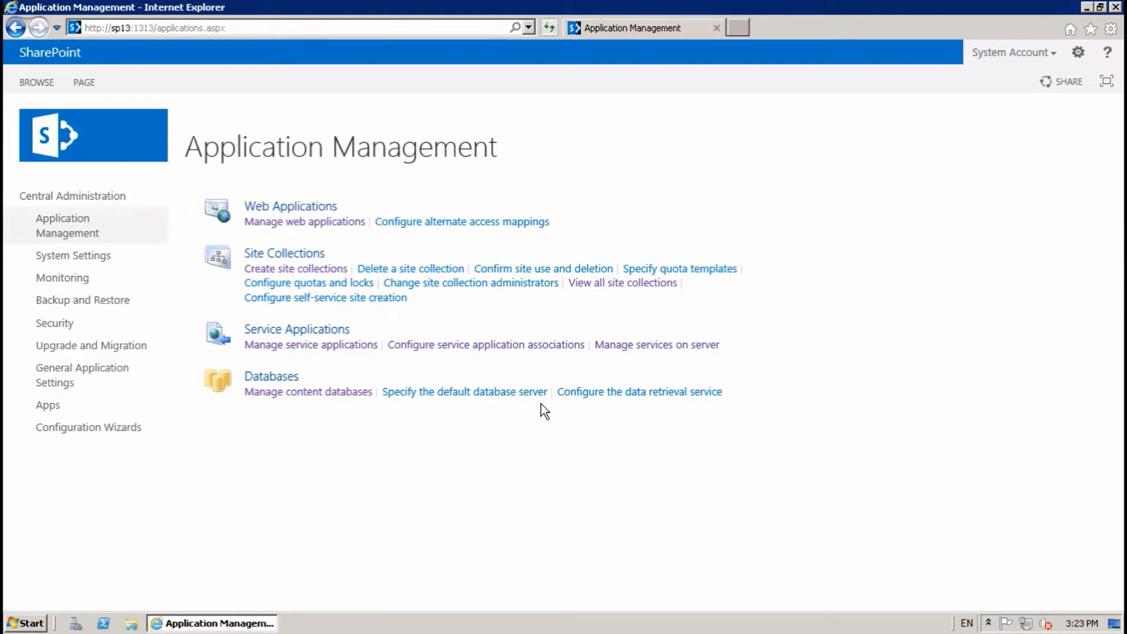
{"action": "left_click", "coordinate": [294, 268]}
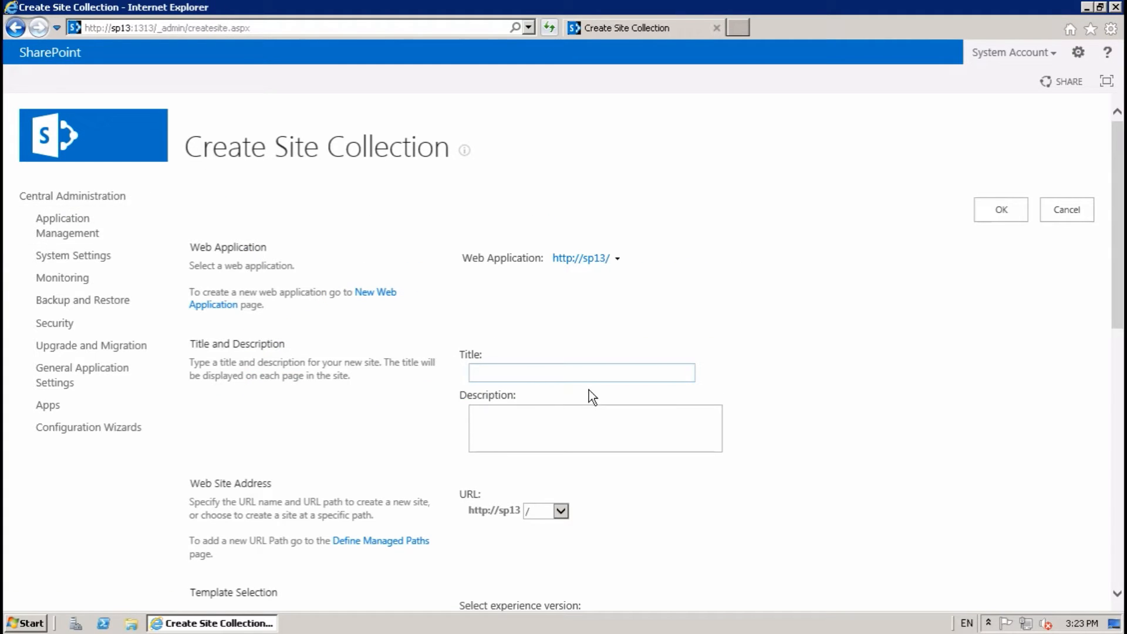
{"action": "type", "text": "De"}
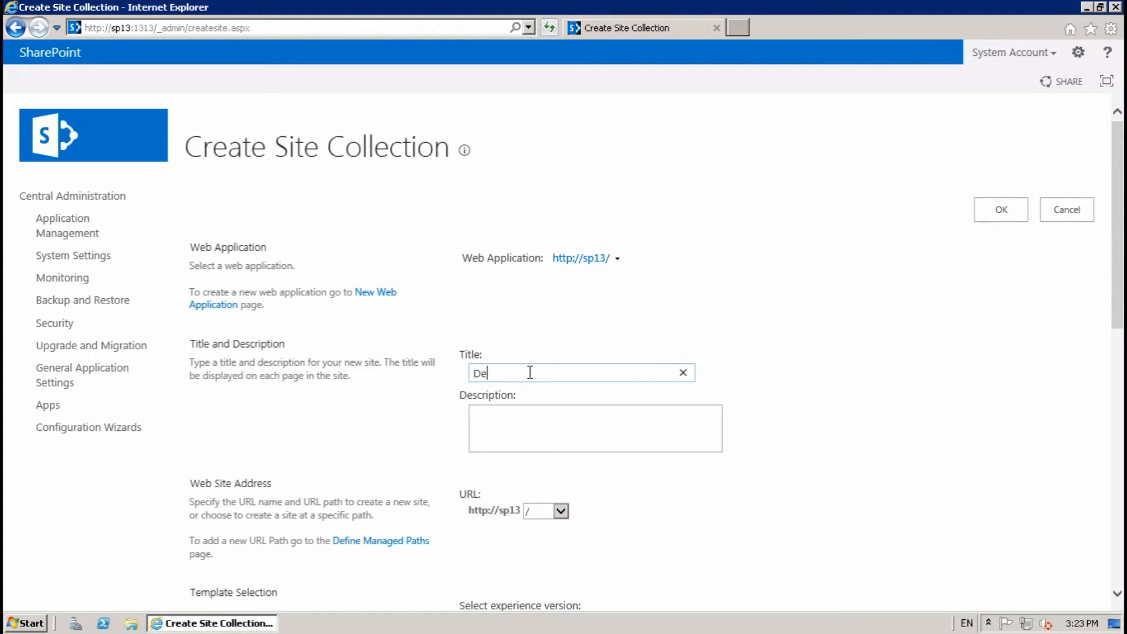
{"action": "type", "text": "mo1"}
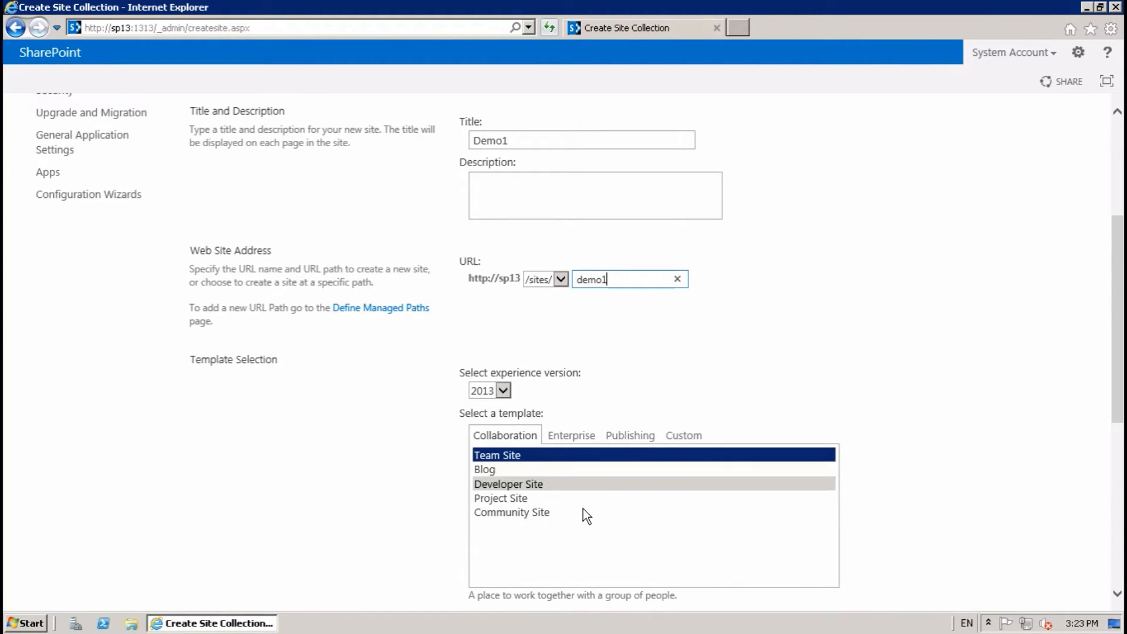
{"action": "scroll", "scroll_direction": "down", "scroll_amount": 3}
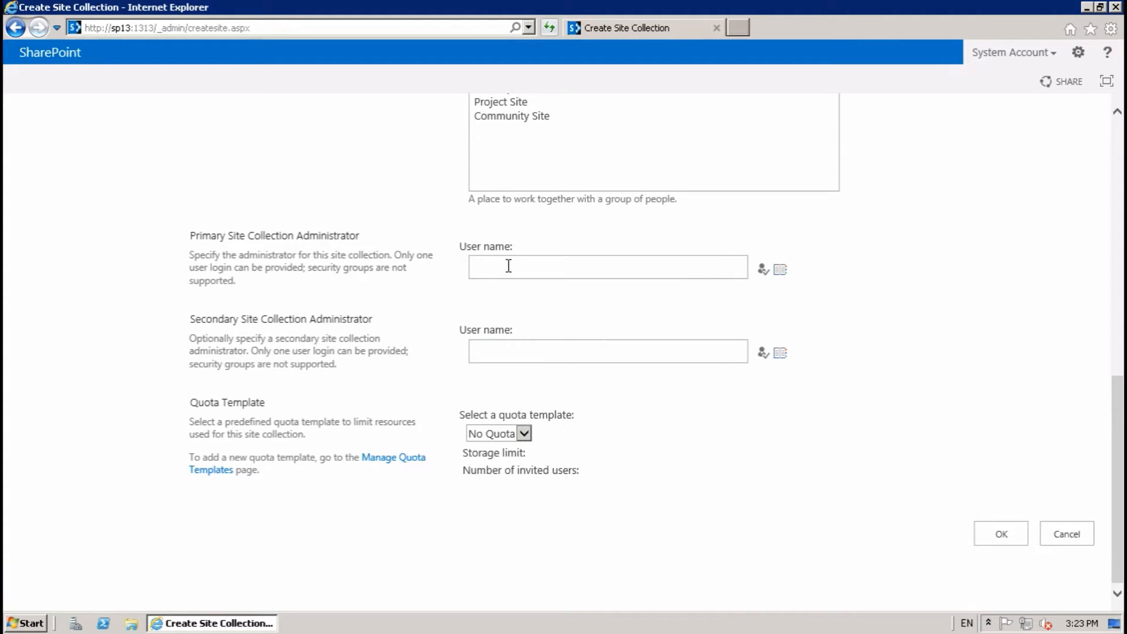
{"action": "type", "text": "spadmin"}
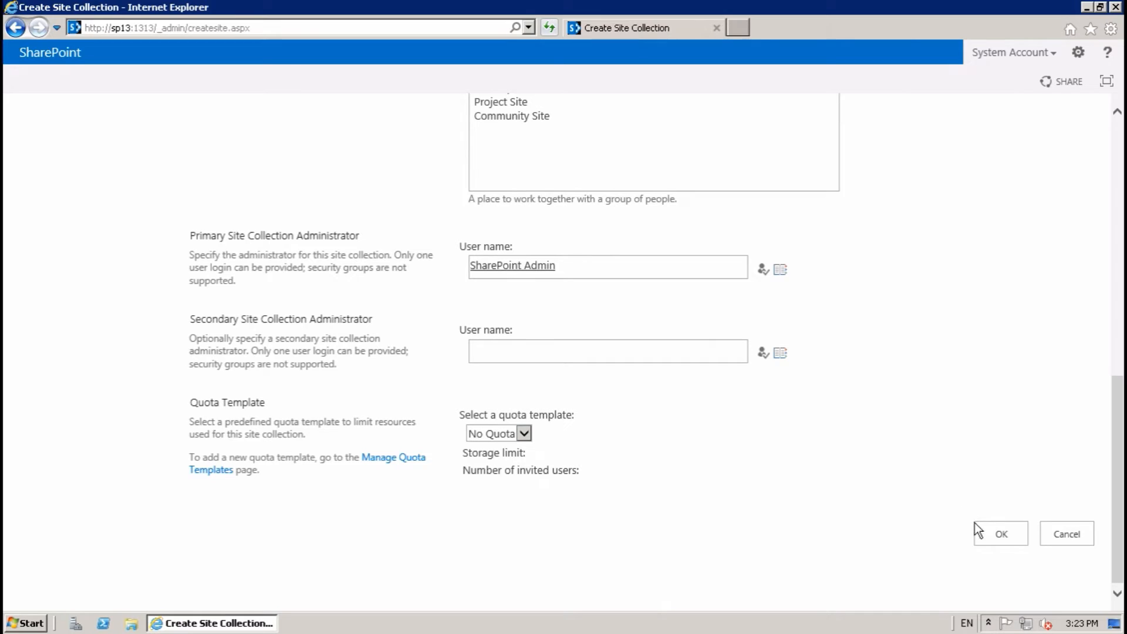
{"action": "left_click", "coordinate": [1000, 533]}
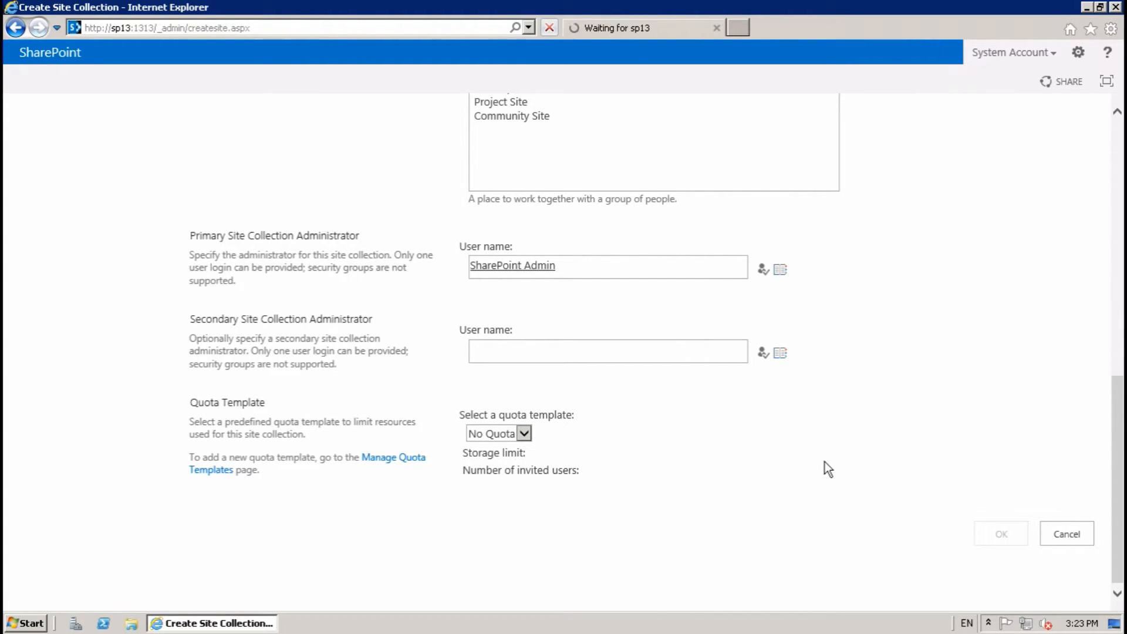
{"action": "left_click", "coordinate": [1000, 533]}
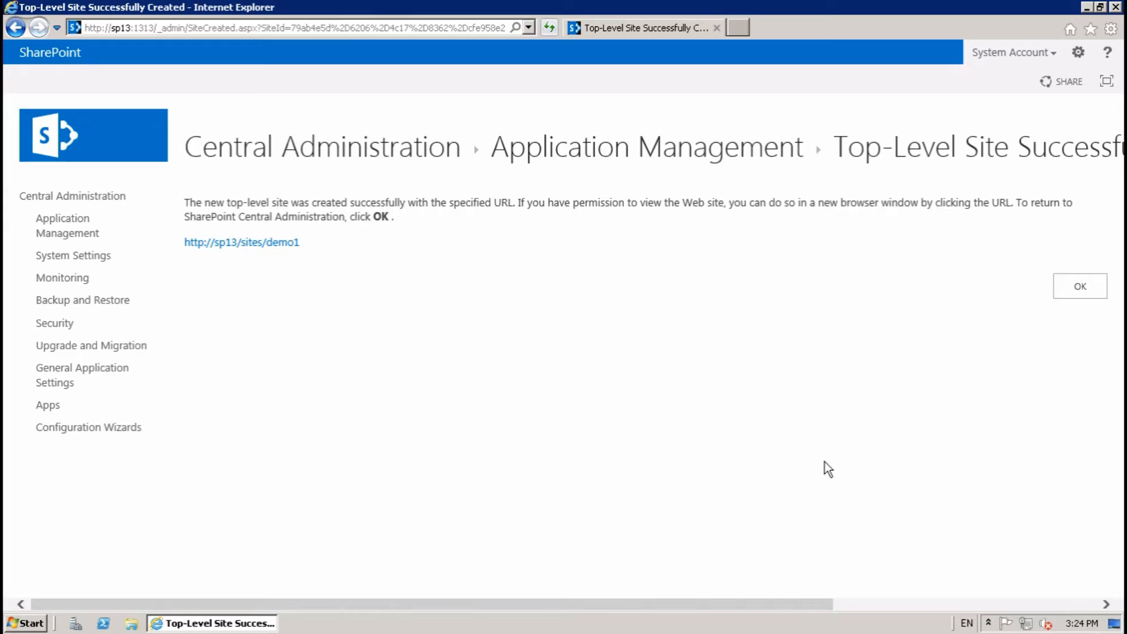
{"action": "mouse_move", "coordinate": [297, 261]}
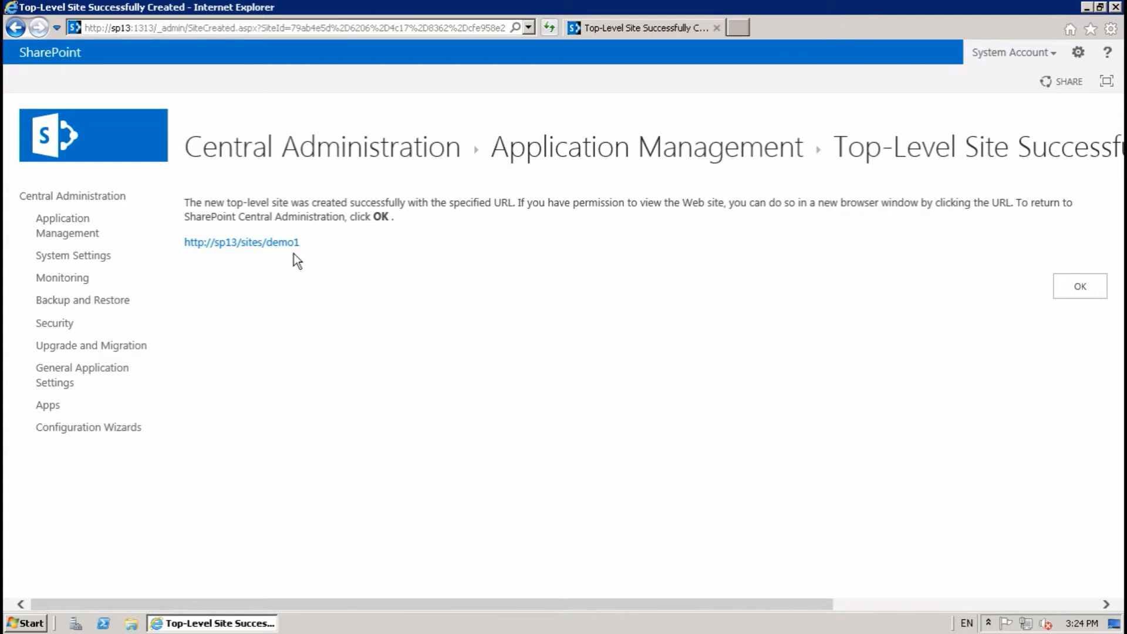
- View the new Demo1 site's home page, then return to Application Management
{"action": "left_click", "coordinate": [241, 241]}
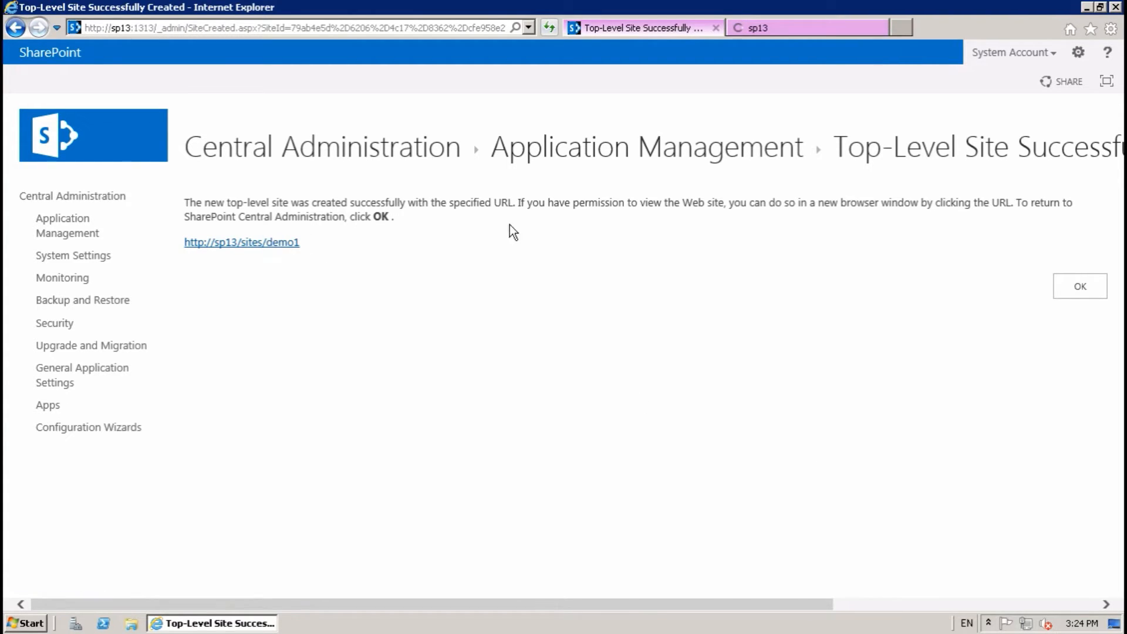
{"action": "left_click", "coordinate": [241, 242]}
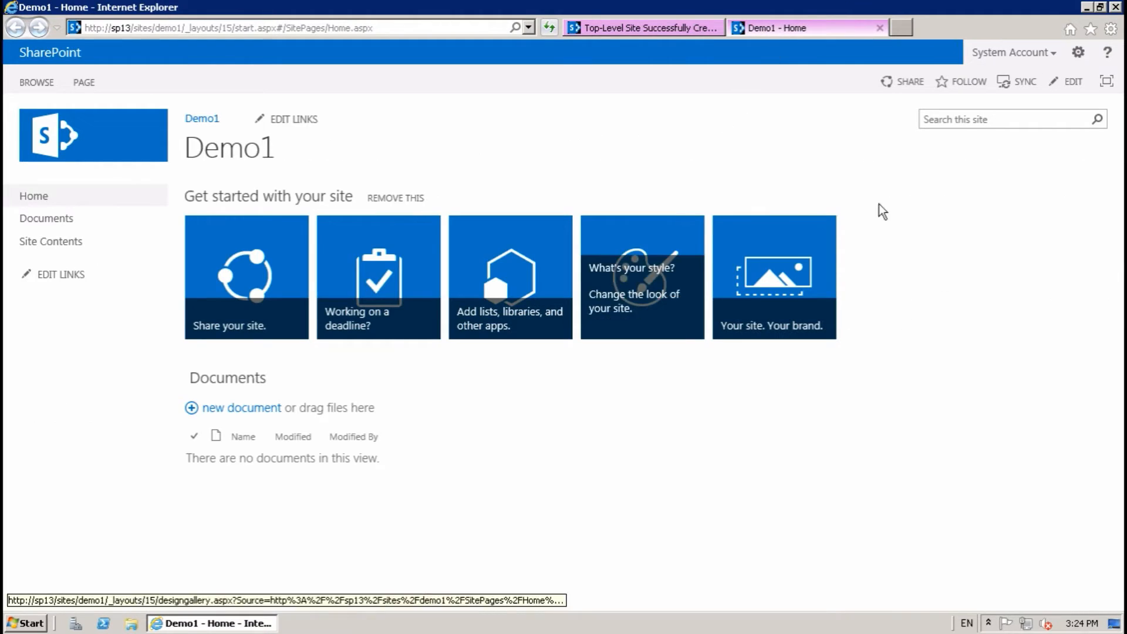
{"action": "left_click", "coordinate": [644, 27]}
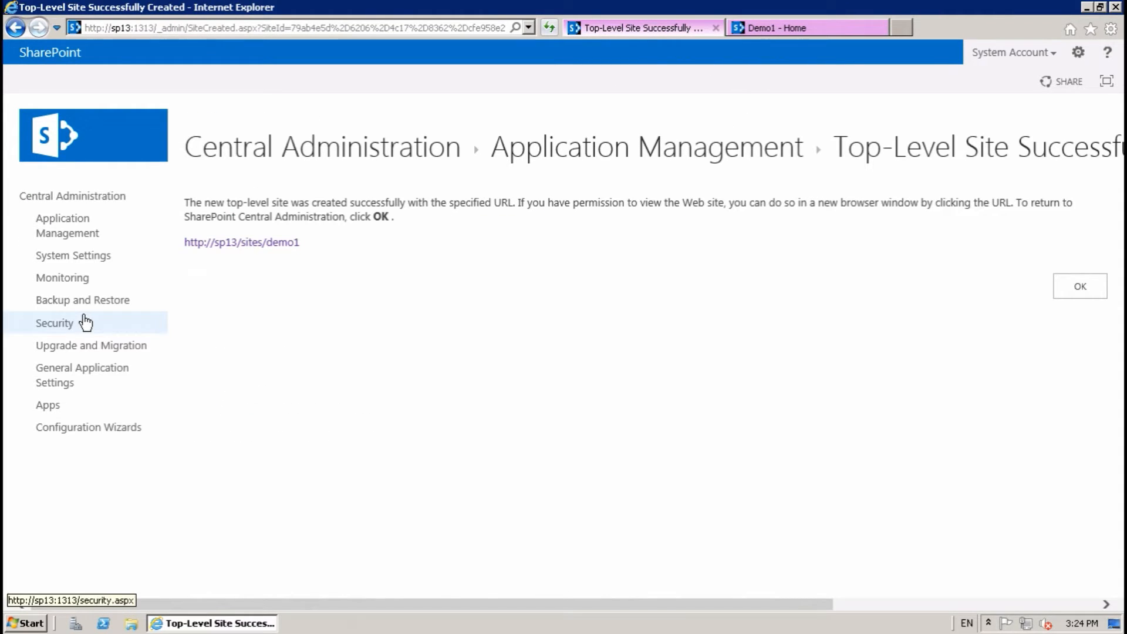
{"action": "mouse_move", "coordinate": [1115, 338]}
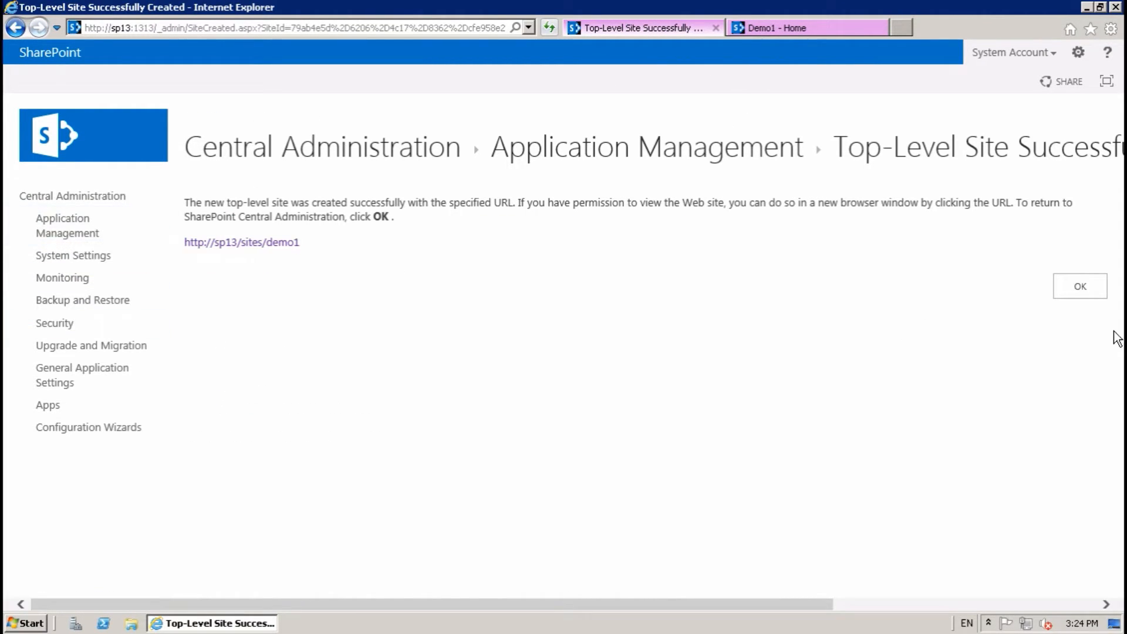
{"action": "left_click", "coordinate": [1078, 285]}
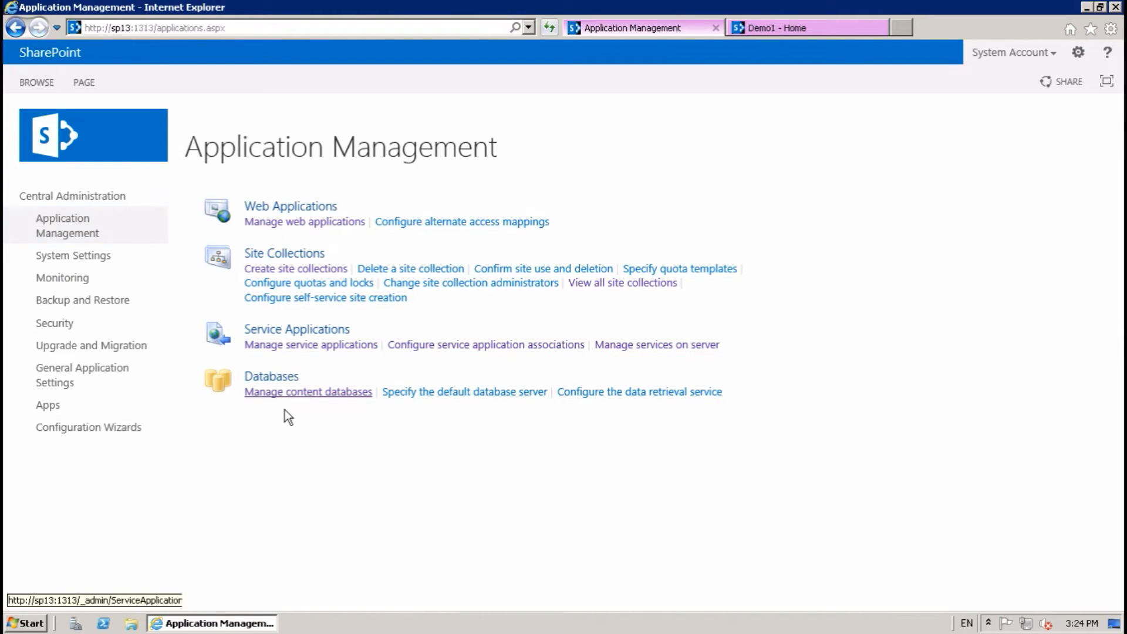
- Take WSS_Content_Demo1 offline and set WSS_Content_Demo2 to Ready so it is the only Started database
{"action": "left_click", "coordinate": [306, 391]}
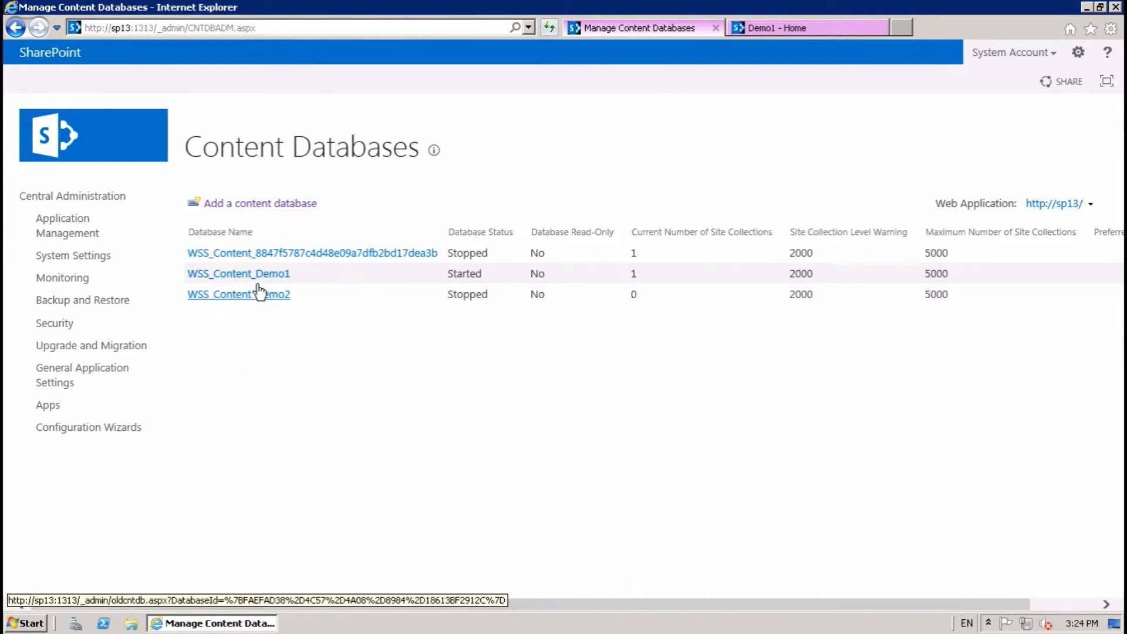
{"action": "left_click", "coordinate": [238, 274]}
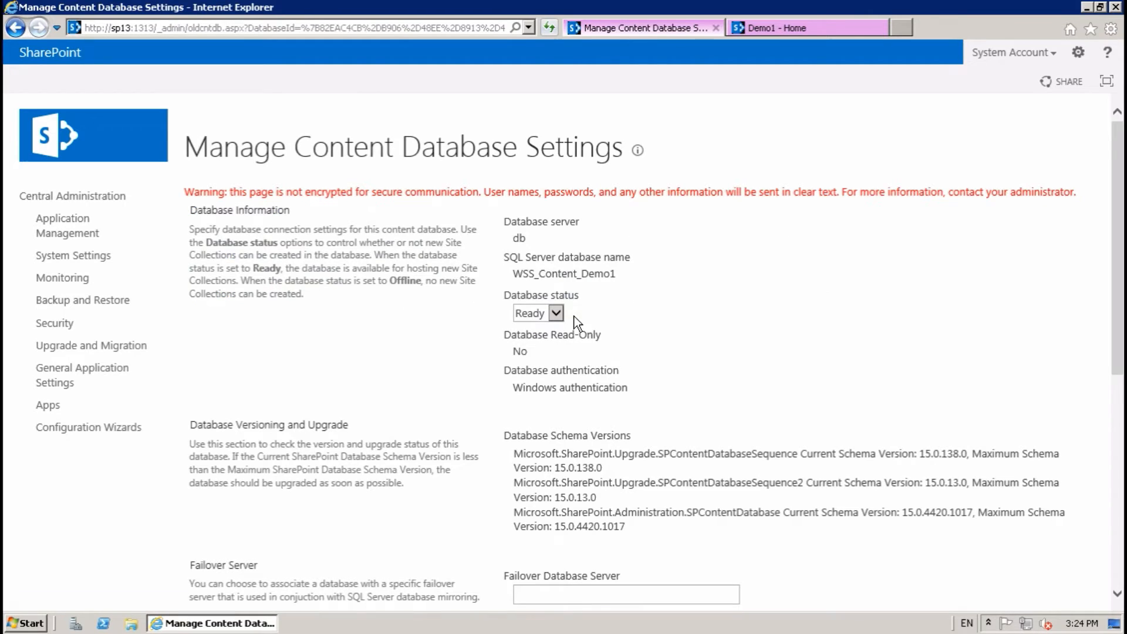
{"action": "scroll", "scroll_direction": "down", "scroll_amount": 3}
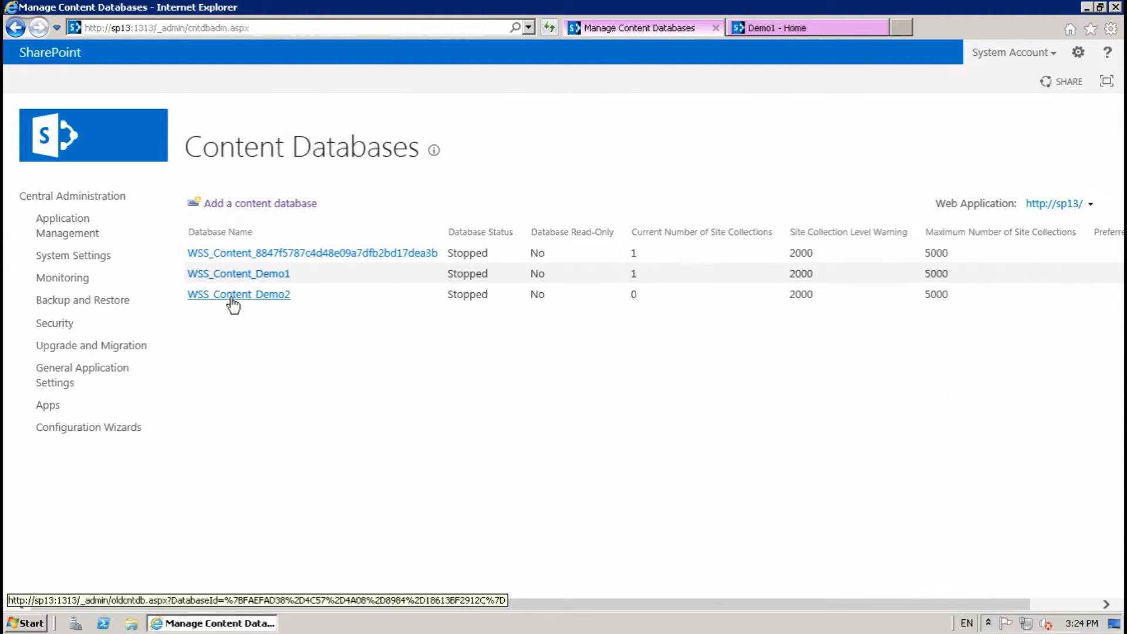
{"action": "left_click", "coordinate": [239, 293]}
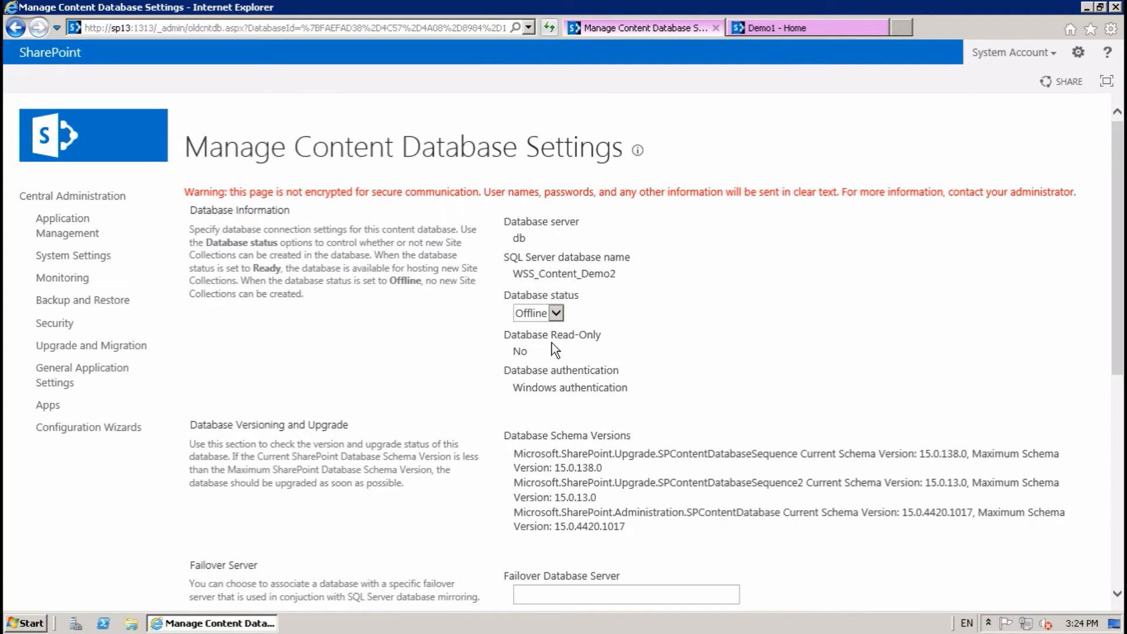
{"action": "left_click", "coordinate": [537, 313]}
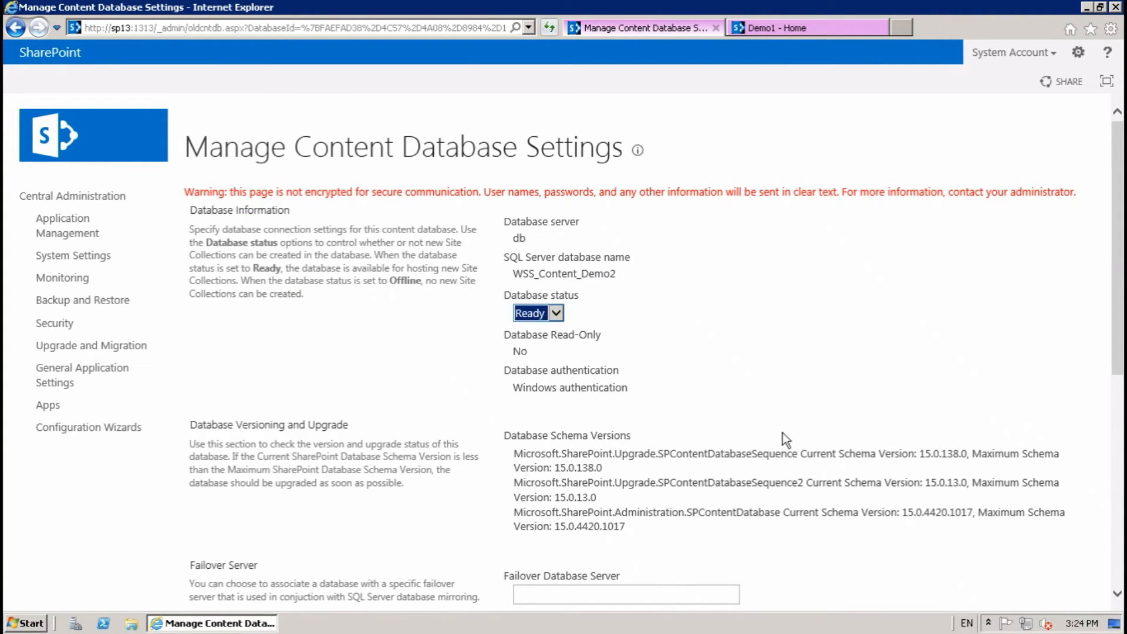
{"action": "scroll", "scroll_direction": "down", "scroll_amount": 3}
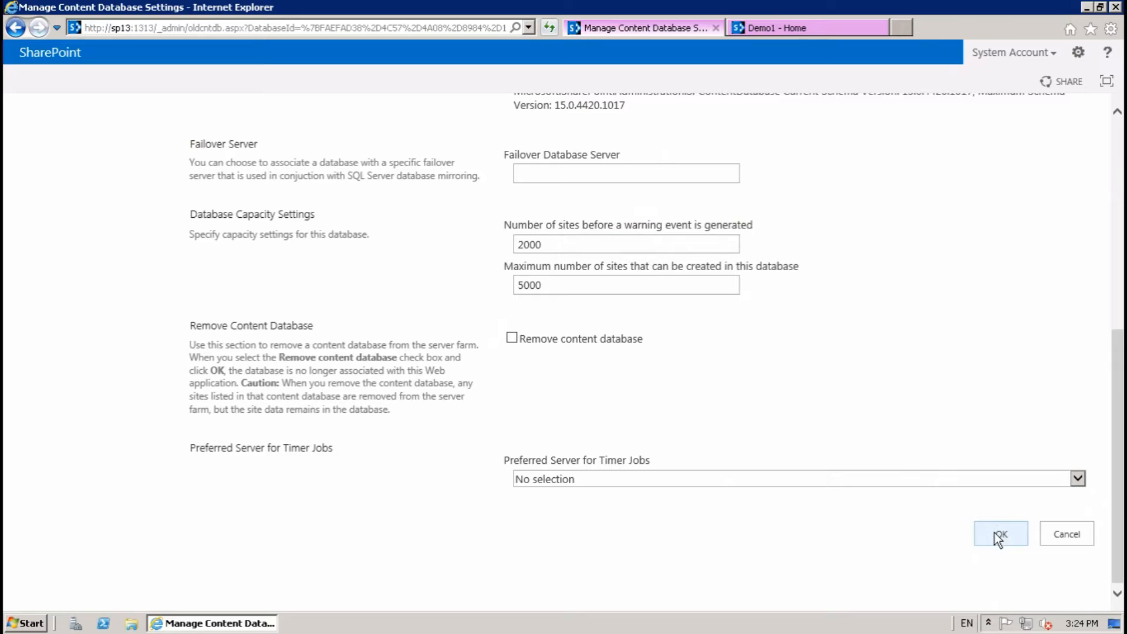
{"action": "left_click", "coordinate": [1000, 533]}
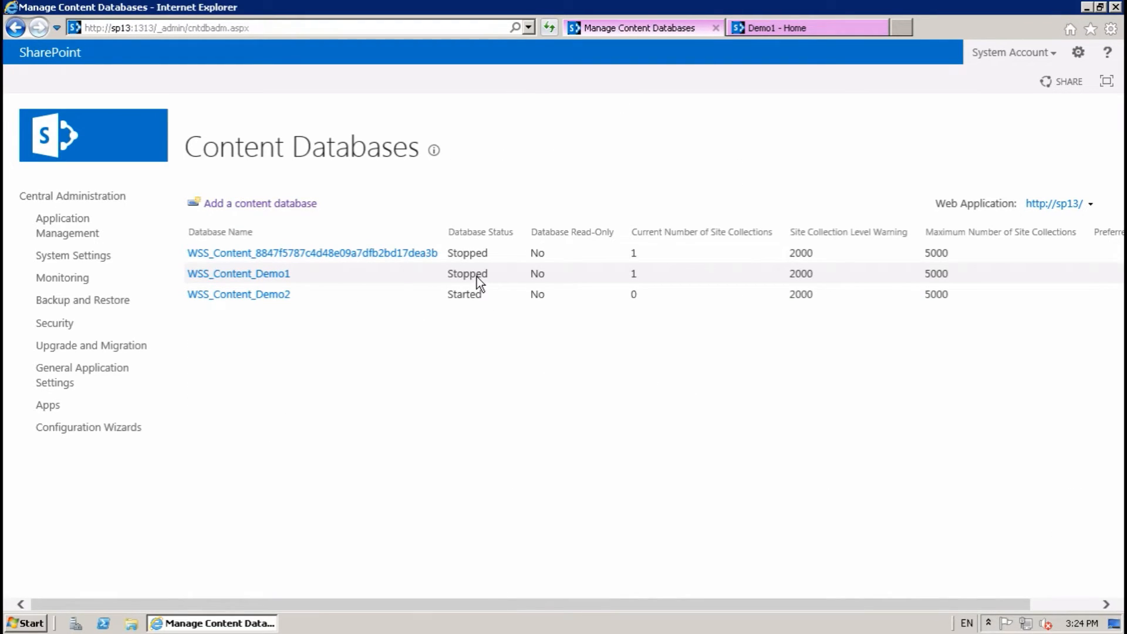
{"action": "mouse_move", "coordinate": [333, 315]}
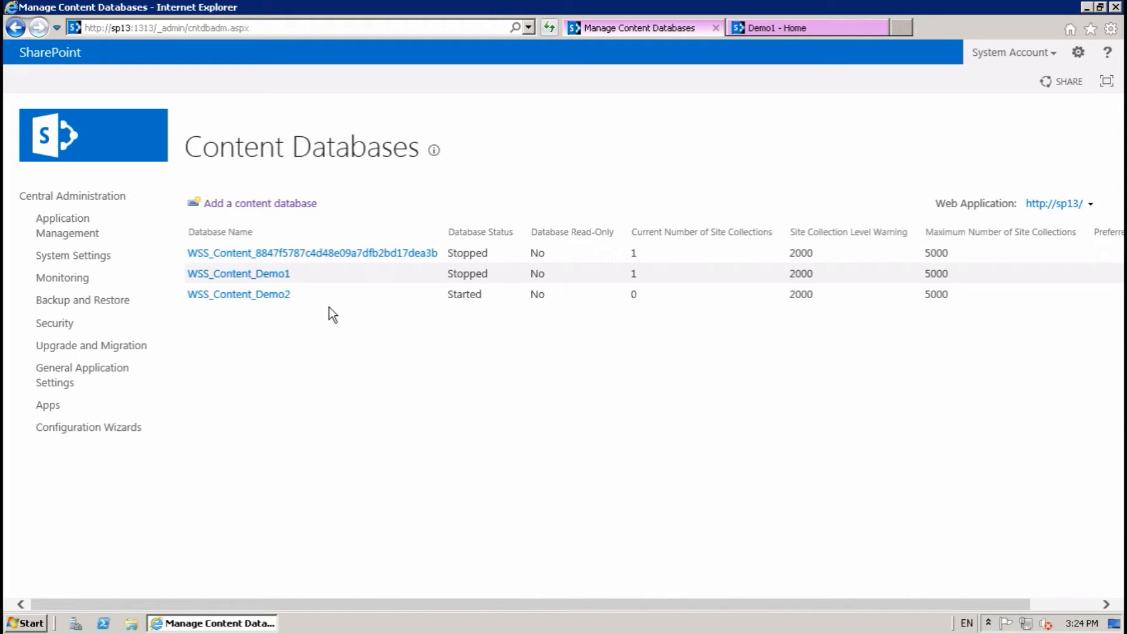
{"action": "mouse_move", "coordinate": [238, 293]}
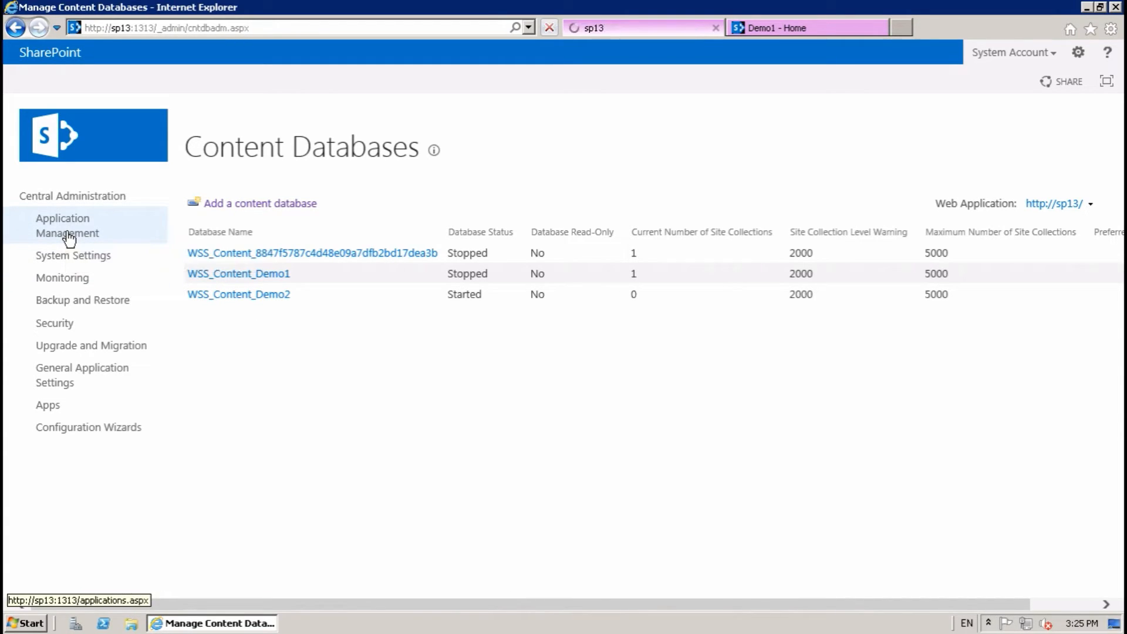
- Create site collection demo2 at /sites/demo2 with administrator SharePoint Admin and view its home page
{"action": "left_click", "coordinate": [67, 225]}
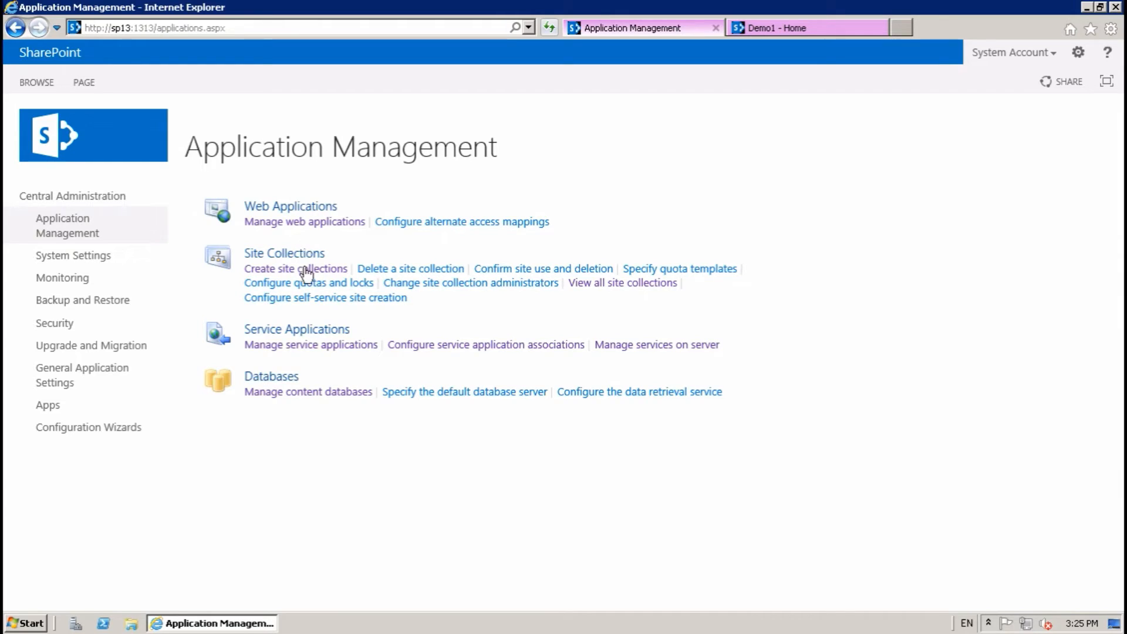
{"action": "left_click", "coordinate": [296, 268]}
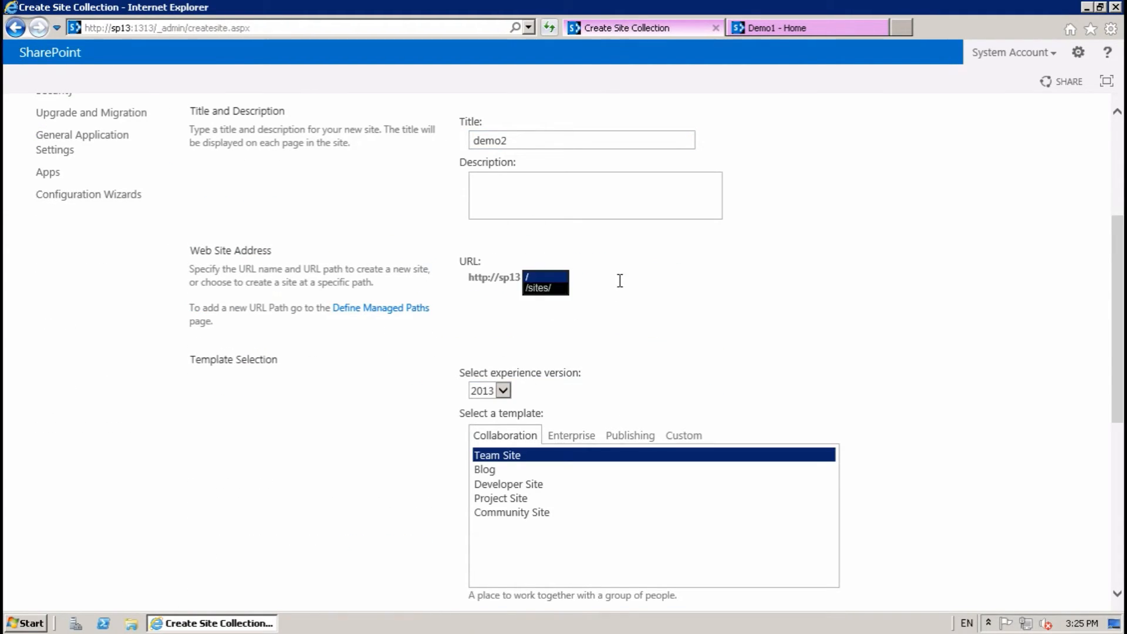
{"action": "scroll", "scroll_direction": "down", "scroll_amount": 3}
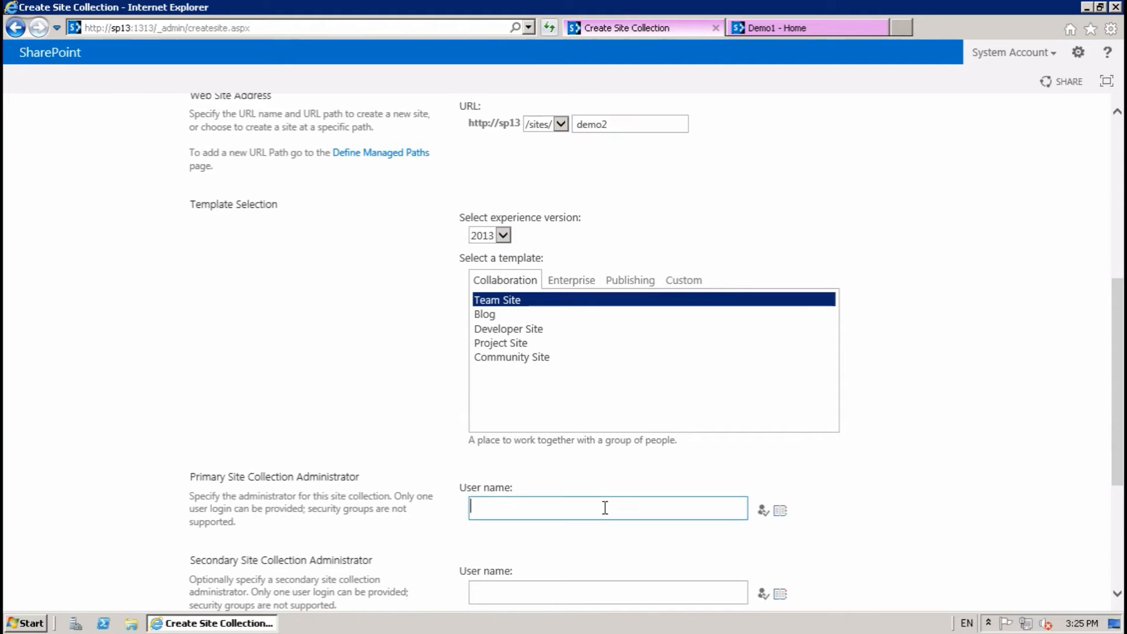
{"action": "type", "text": "SharePoint Admin"}
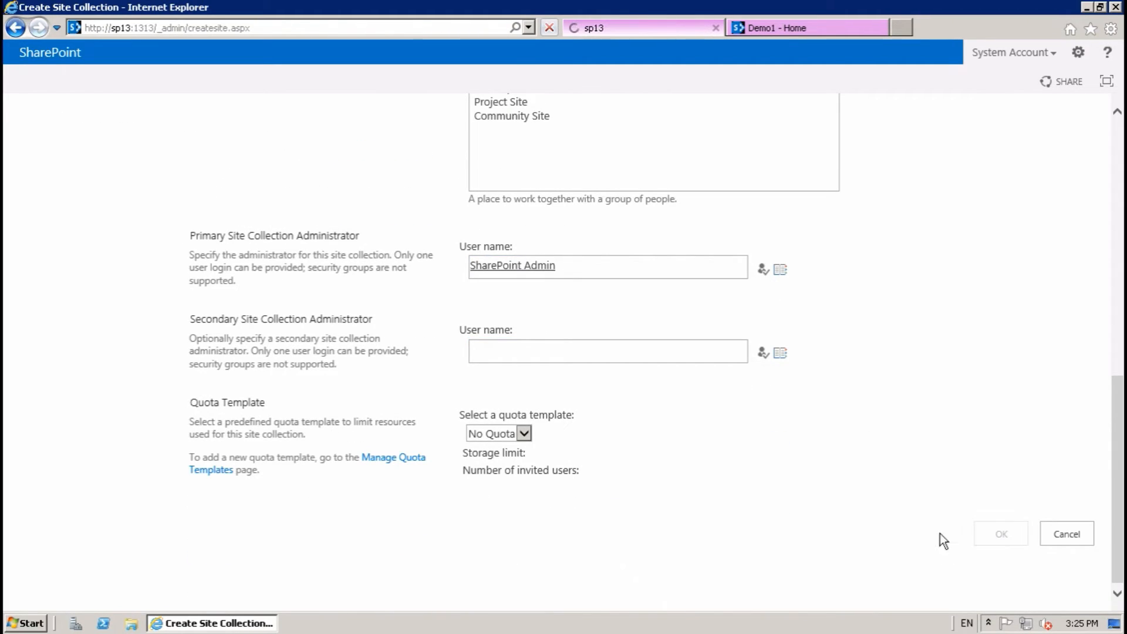
{"action": "left_click", "coordinate": [1000, 533]}
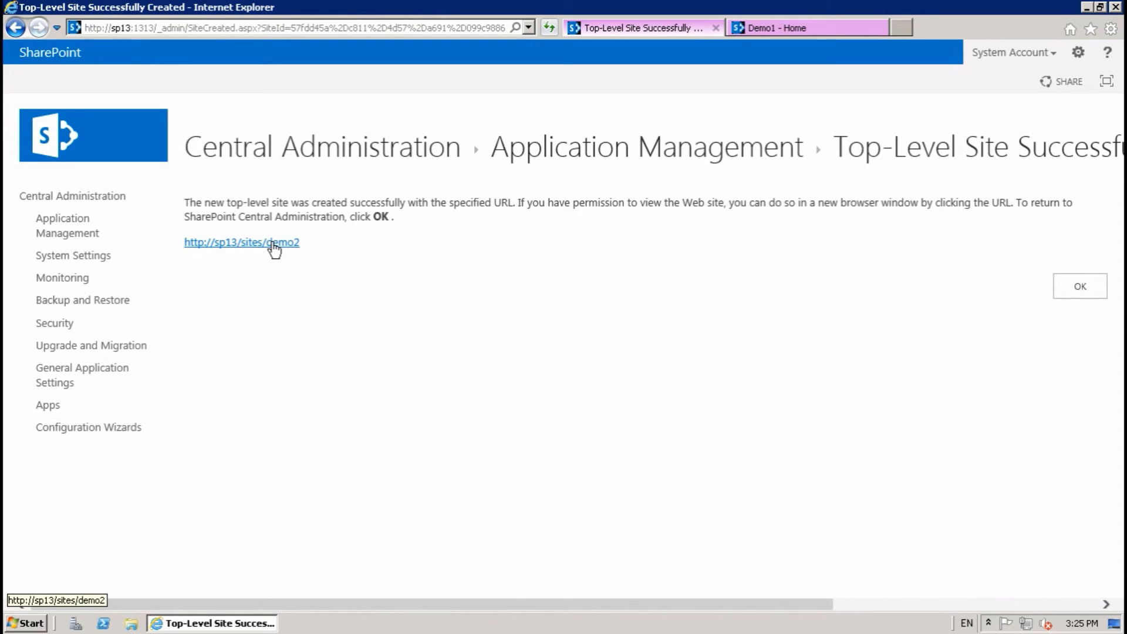
{"action": "left_click", "coordinate": [240, 242]}
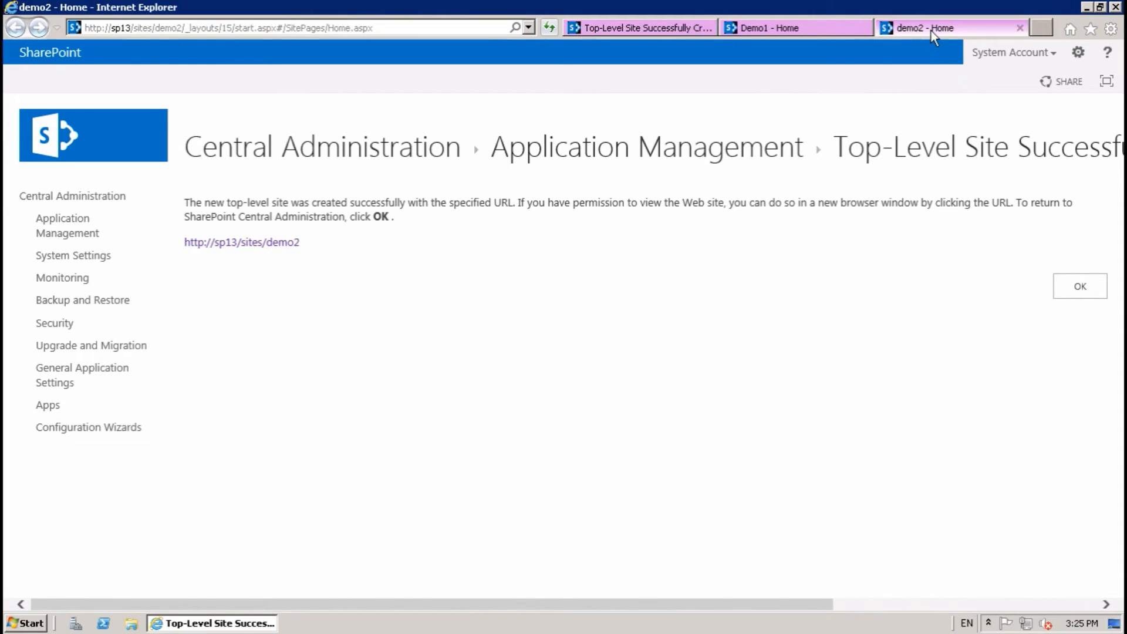
{"action": "left_click", "coordinate": [640, 27]}
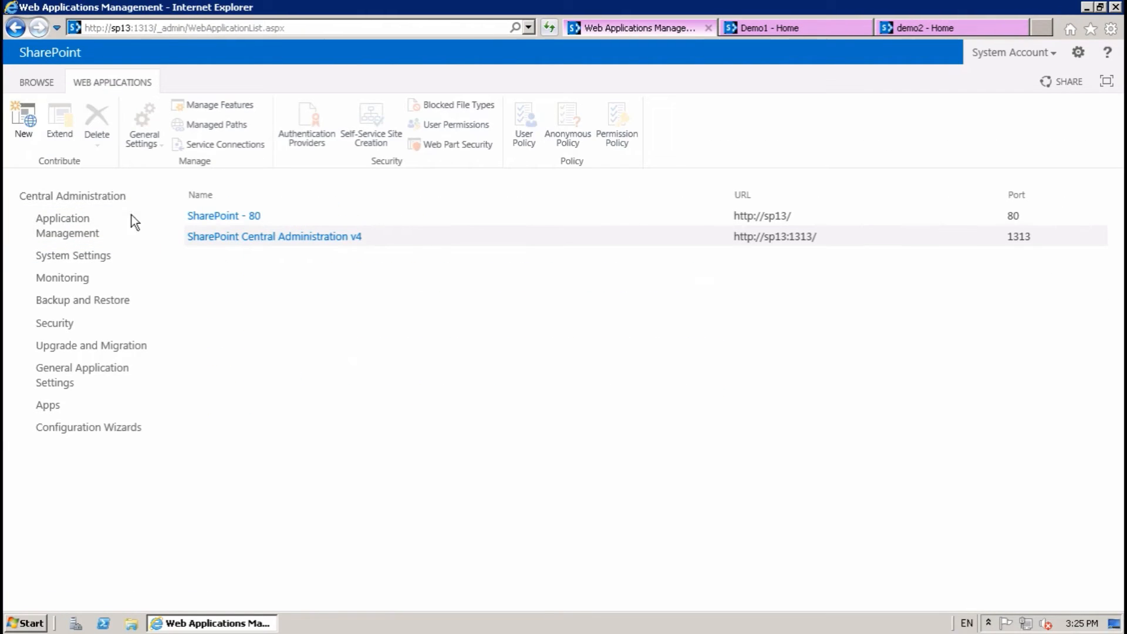
- Check in View all site collections that demo1 uses WSS_Content_Demo1 and demo2 uses WSS_Content_Demo2
{"action": "left_click", "coordinate": [67, 225]}
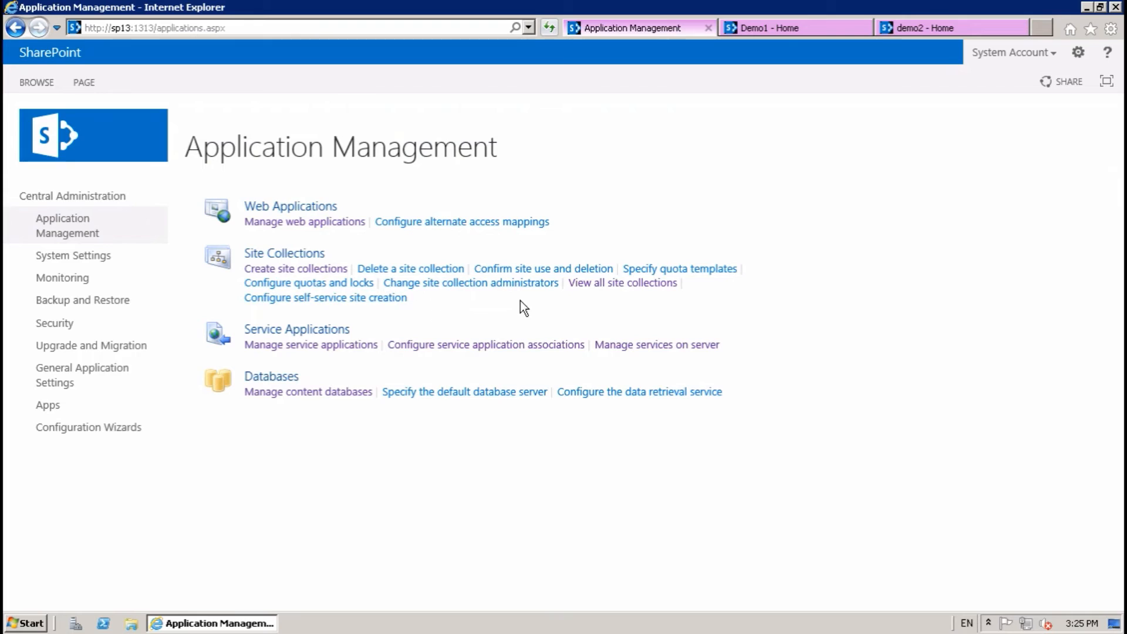
{"action": "left_click", "coordinate": [622, 283]}
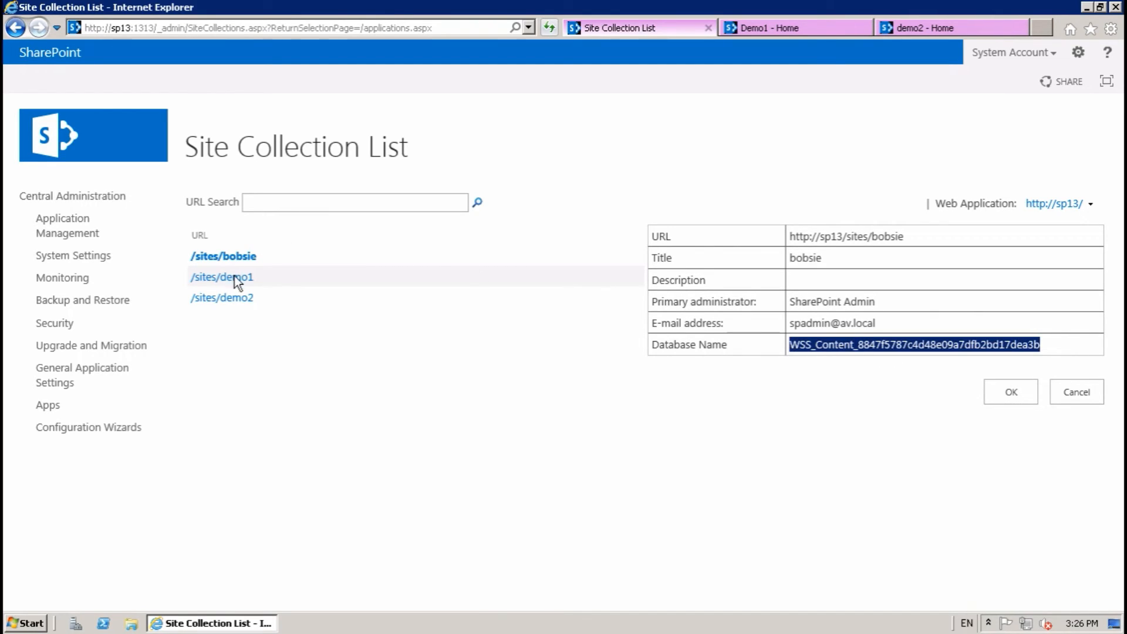
{"action": "left_click", "coordinate": [222, 277]}
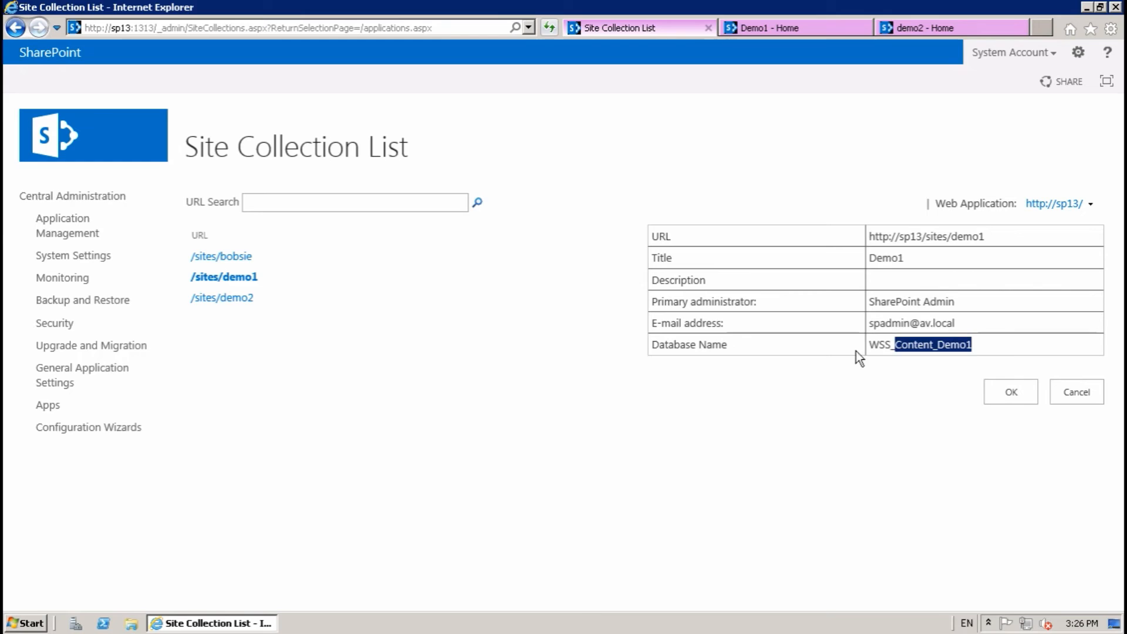
{"action": "left_click", "coordinate": [223, 297]}
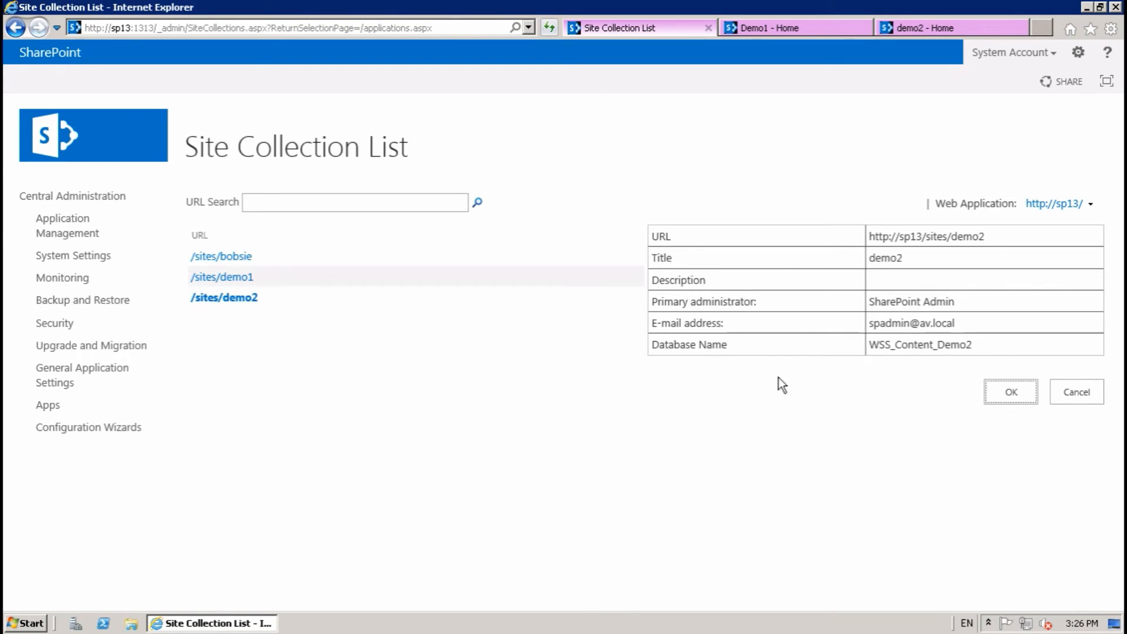
{"action": "double_click", "coordinate": [919, 344]}
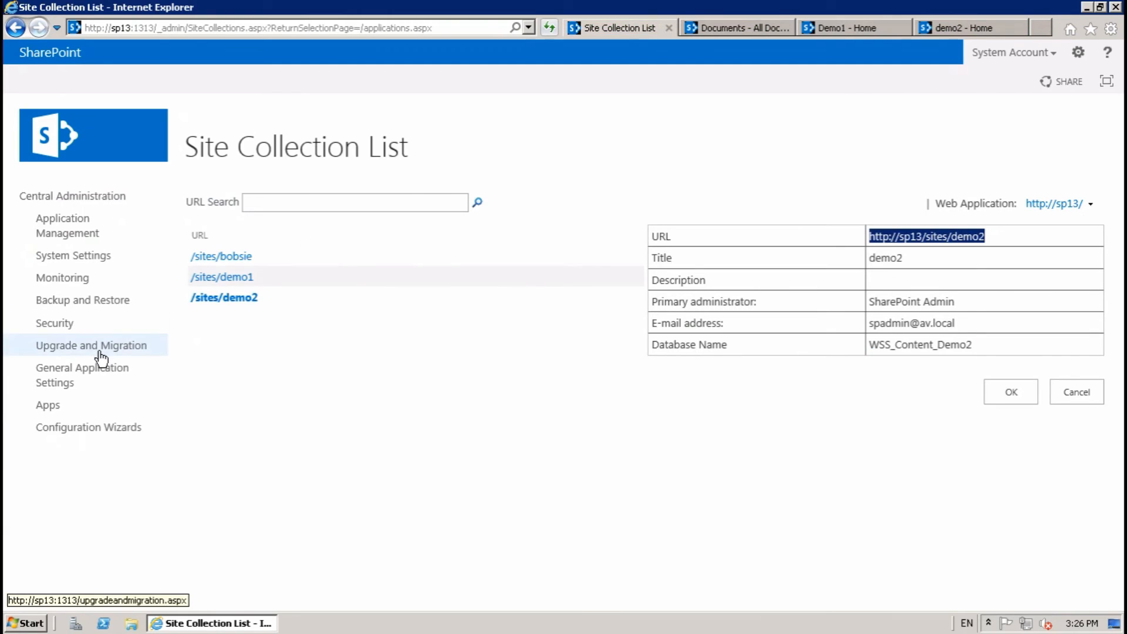
{"action": "mouse_move", "coordinate": [67, 225]}
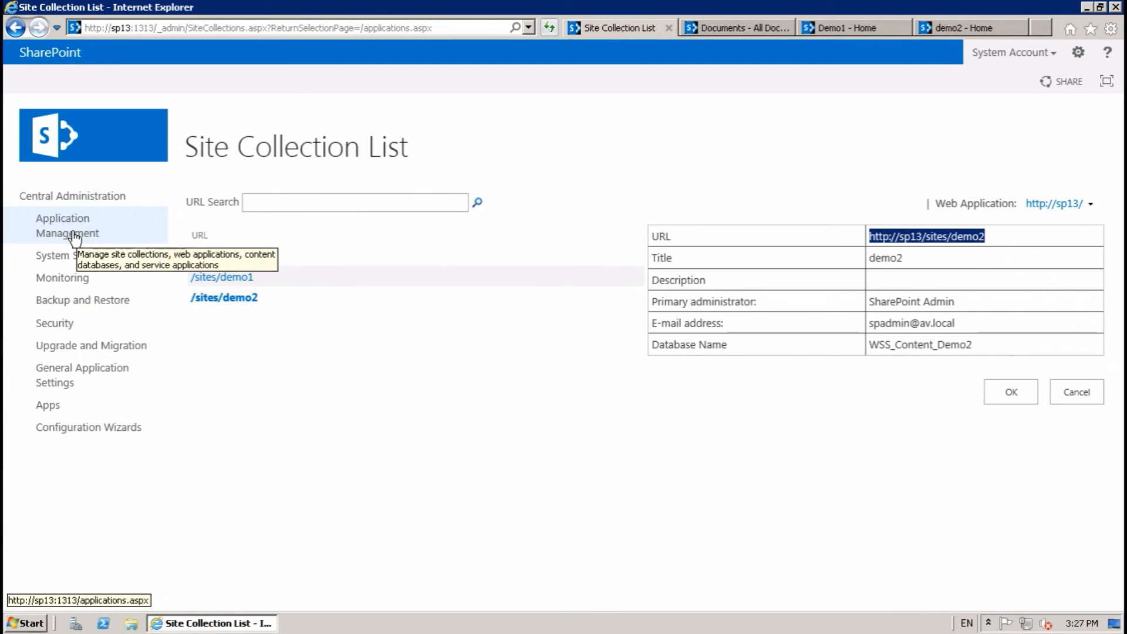
- Set the original stopped content database back to Ready so it shows Started
{"action": "left_click", "coordinate": [65, 226]}
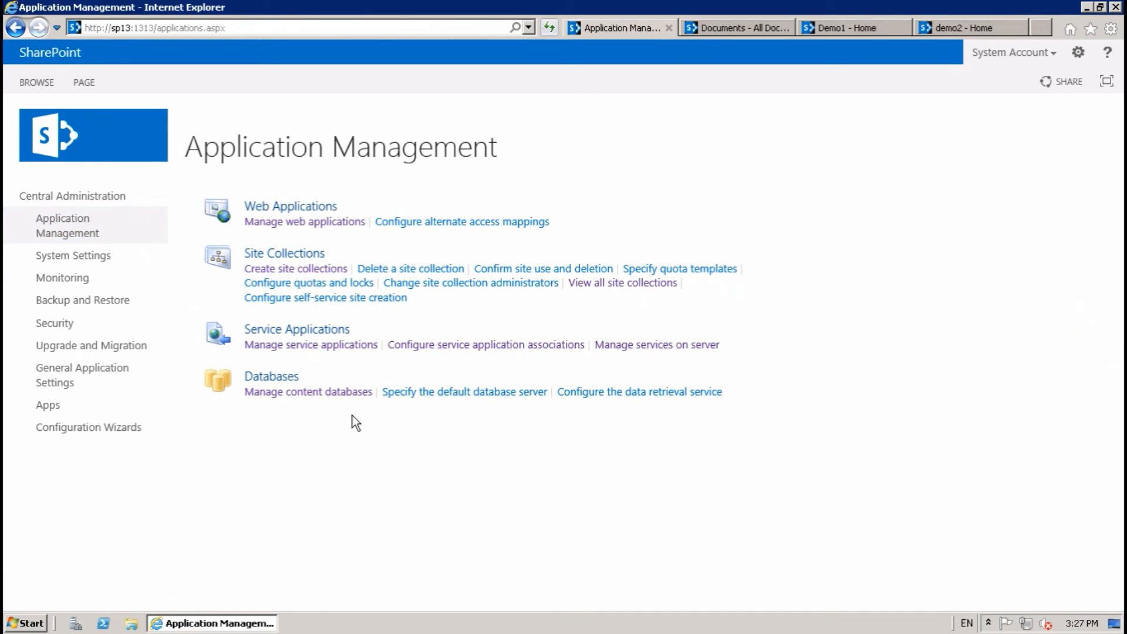
{"action": "left_click", "coordinate": [308, 391]}
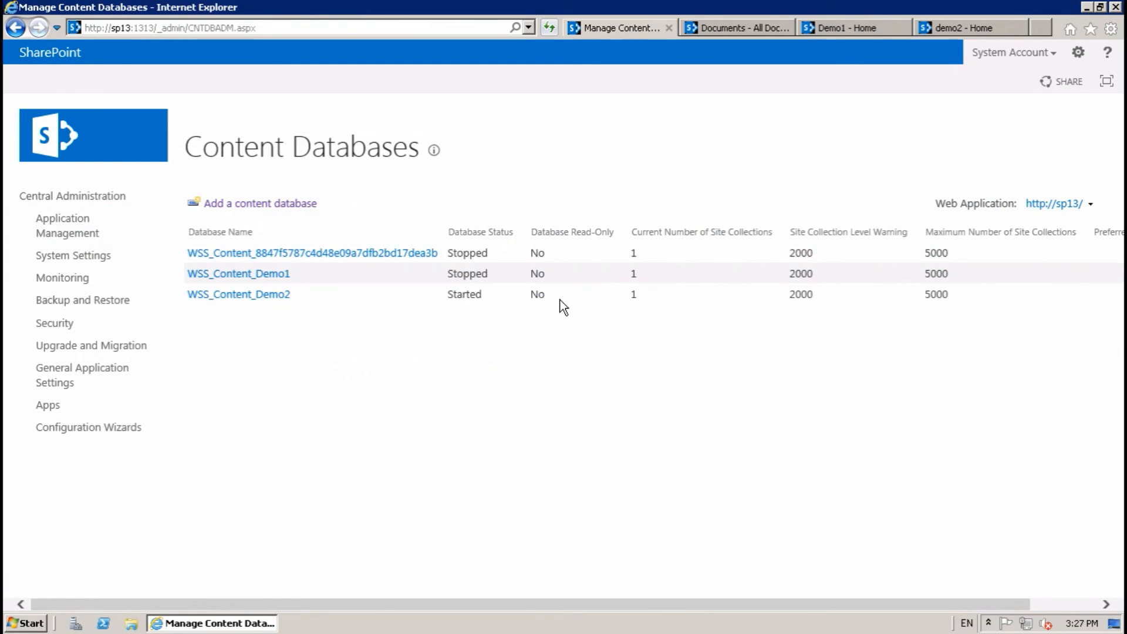
{"action": "mouse_move", "coordinate": [424, 275]}
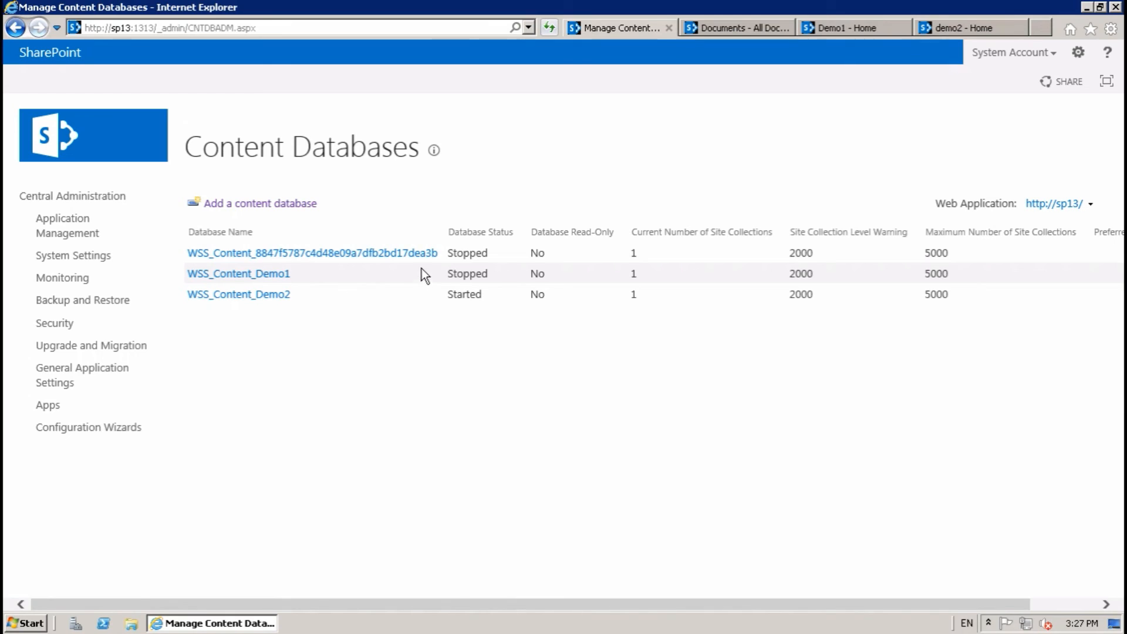
{"action": "left_click", "coordinate": [311, 252]}
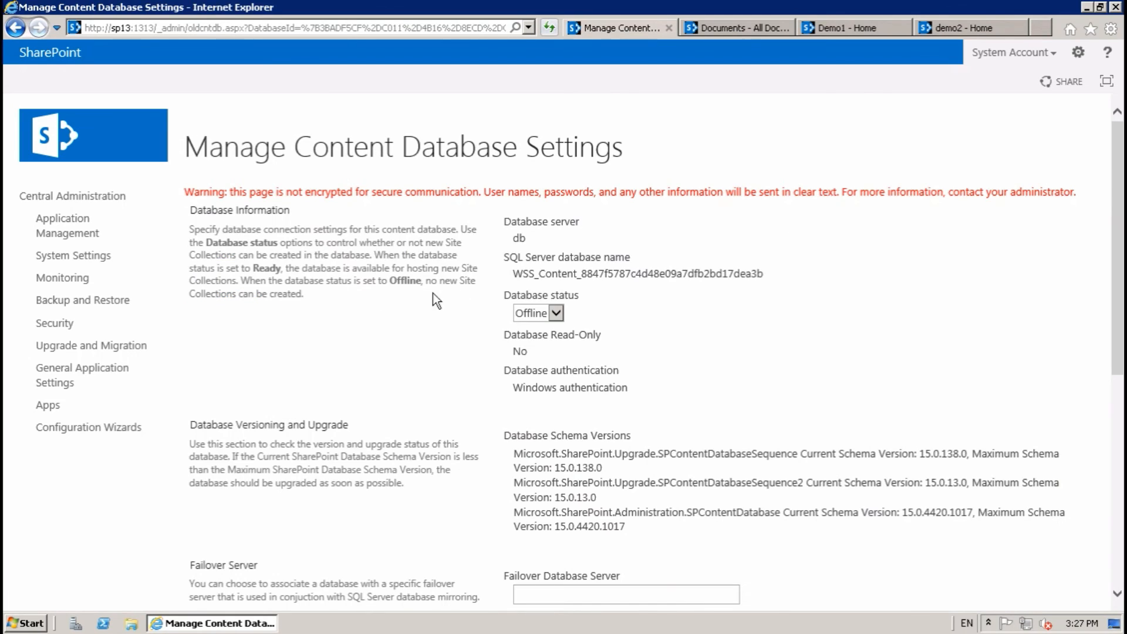
{"action": "left_click", "coordinate": [535, 312]}
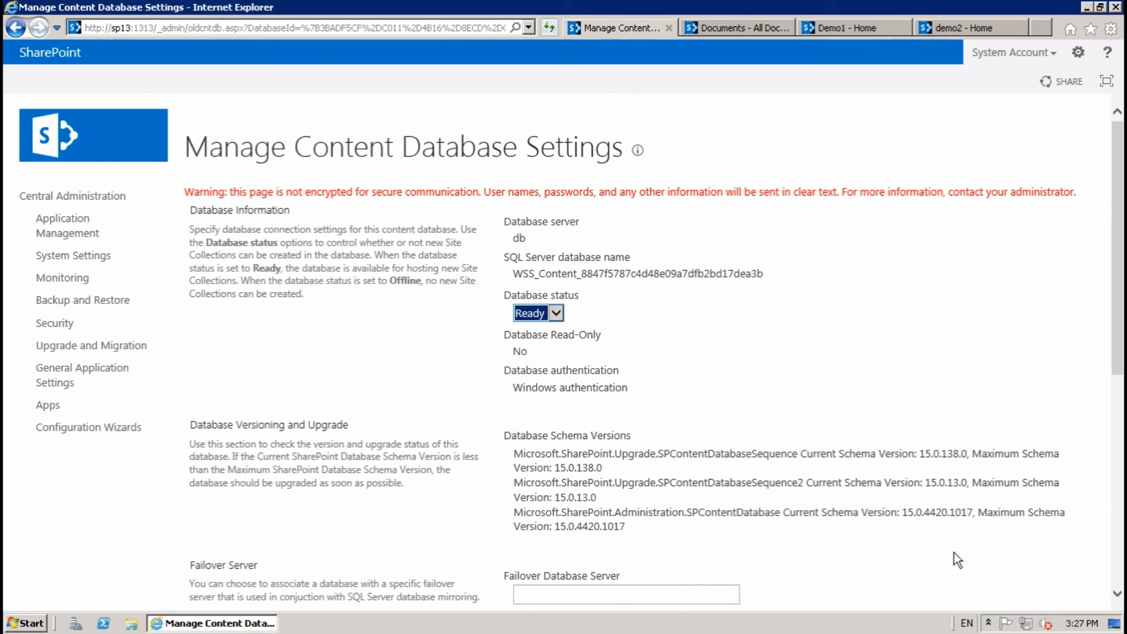
{"action": "left_click", "coordinate": [15, 27]}
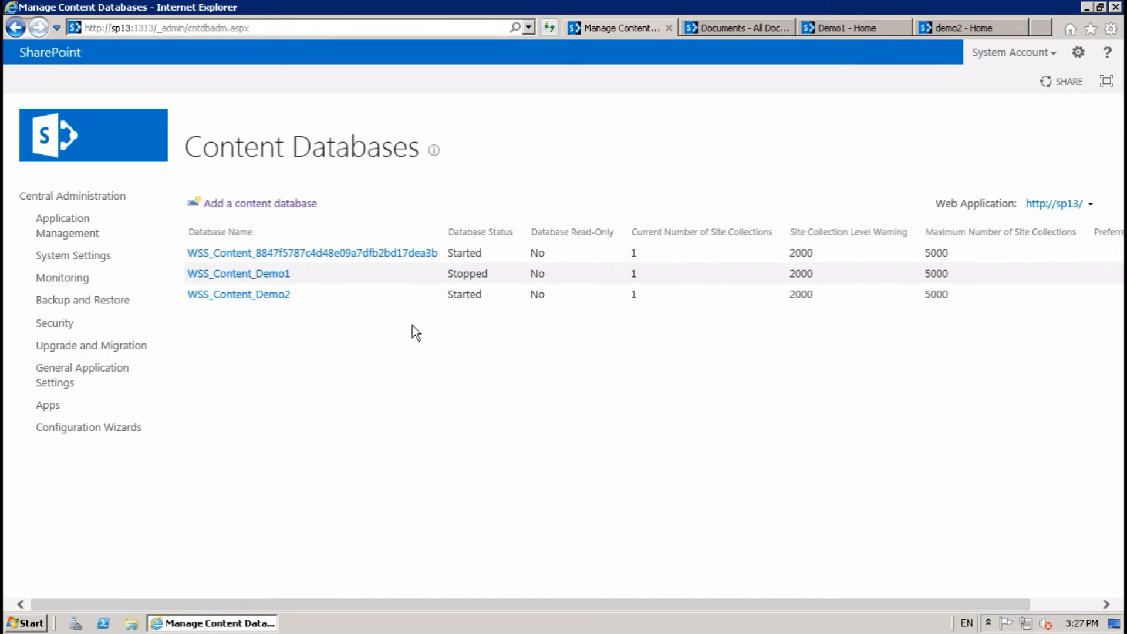
- Set WSS_Content_Demo1 back to Ready so all three content databases are Started
{"action": "left_click", "coordinate": [239, 274]}
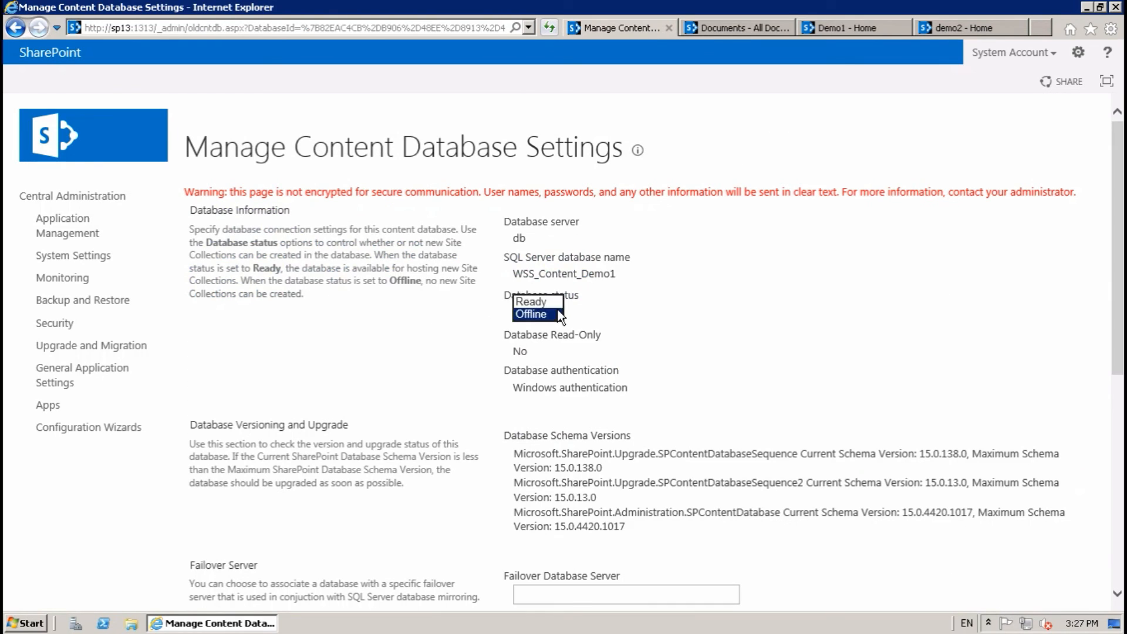
{"action": "scroll", "scroll_direction": "down", "scroll_amount": 3}
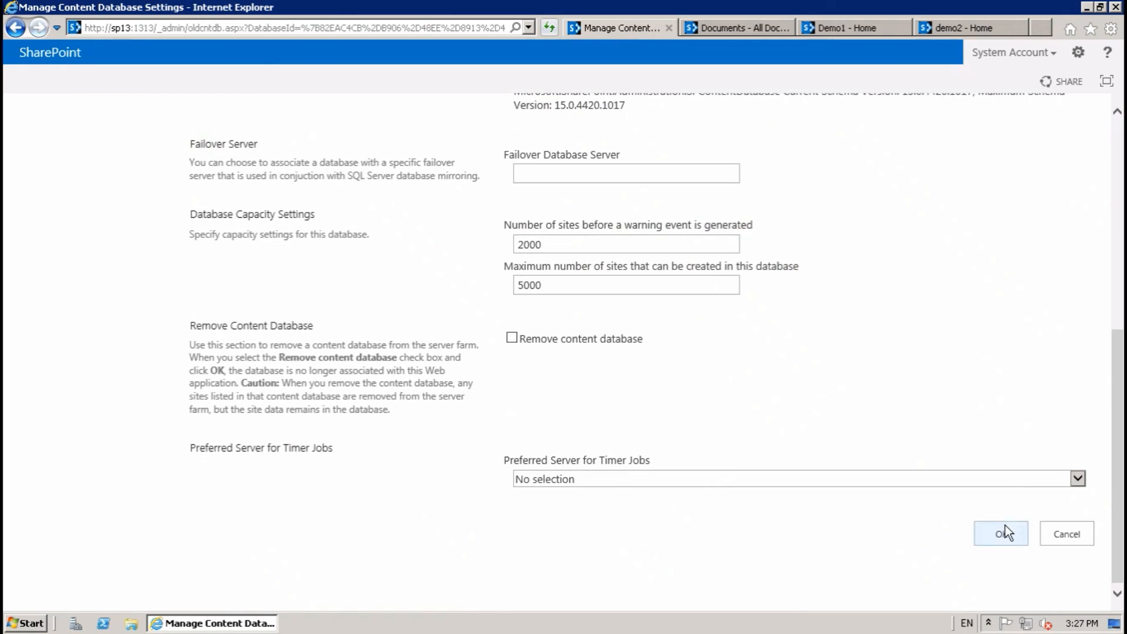
{"action": "left_click", "coordinate": [1001, 533]}
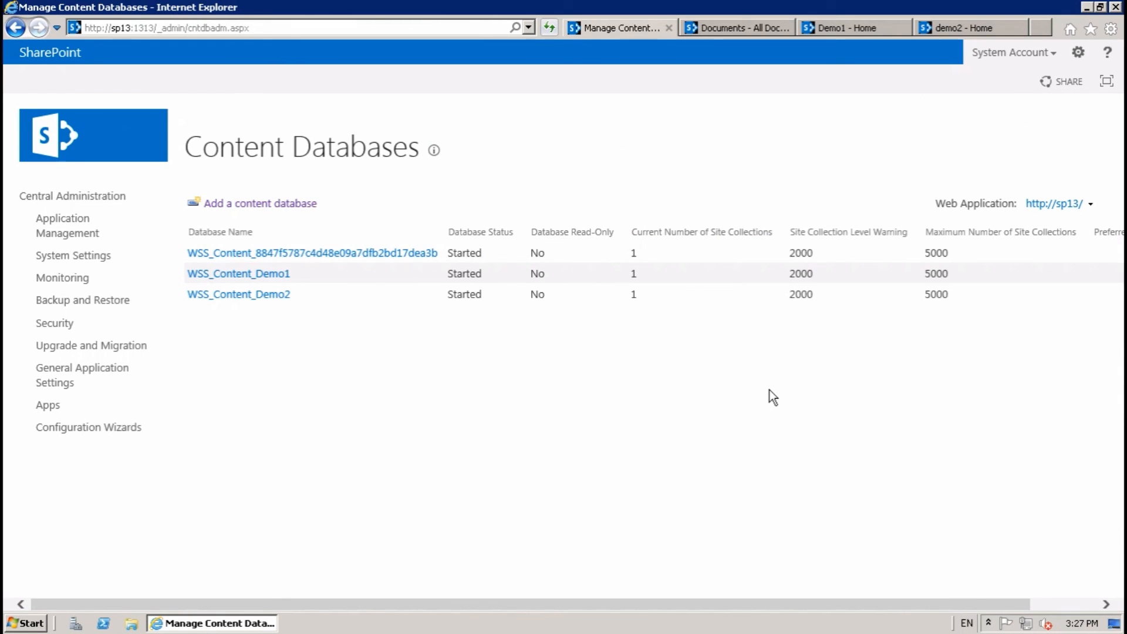